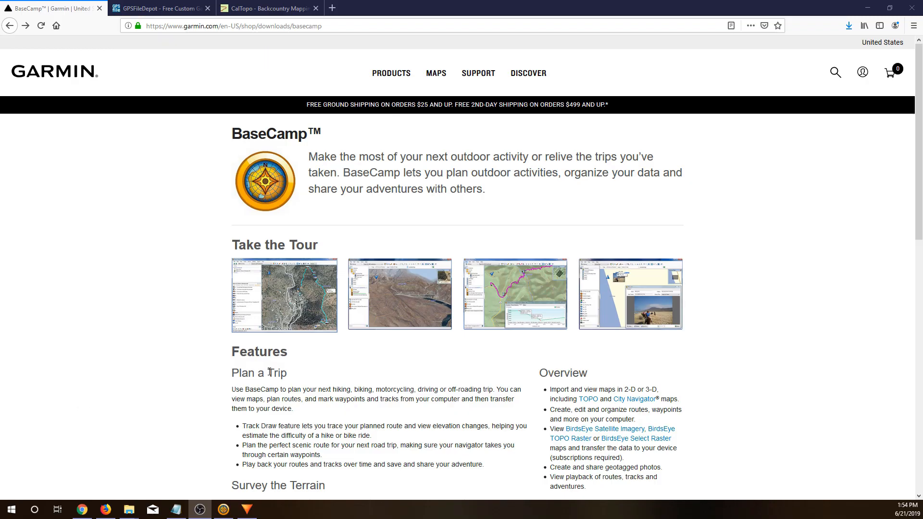
Step: Start the Windows BaseCamp 4.7.0 installer download and save the file, then move to GPSFileDepot
{"action": "scroll", "scroll_direction": "down", "scroll_amount": 3}
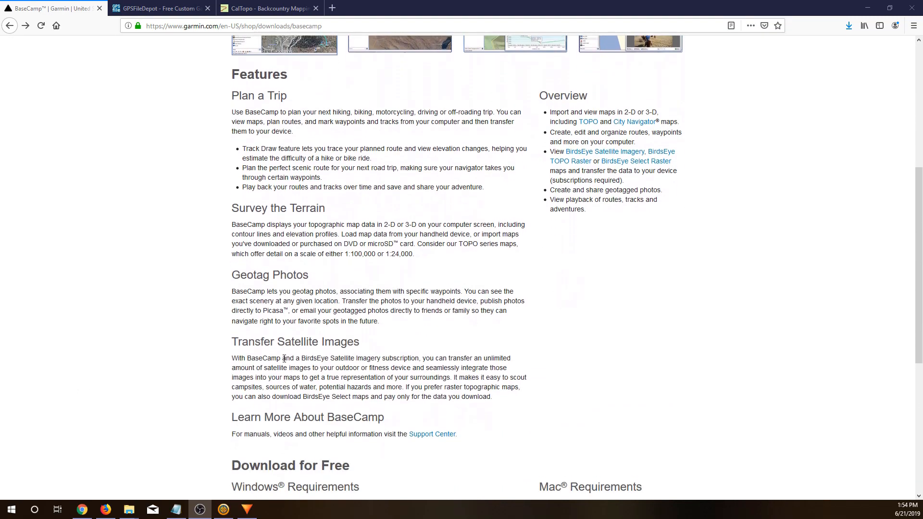
{"action": "left_click", "coordinate": [261, 366]}
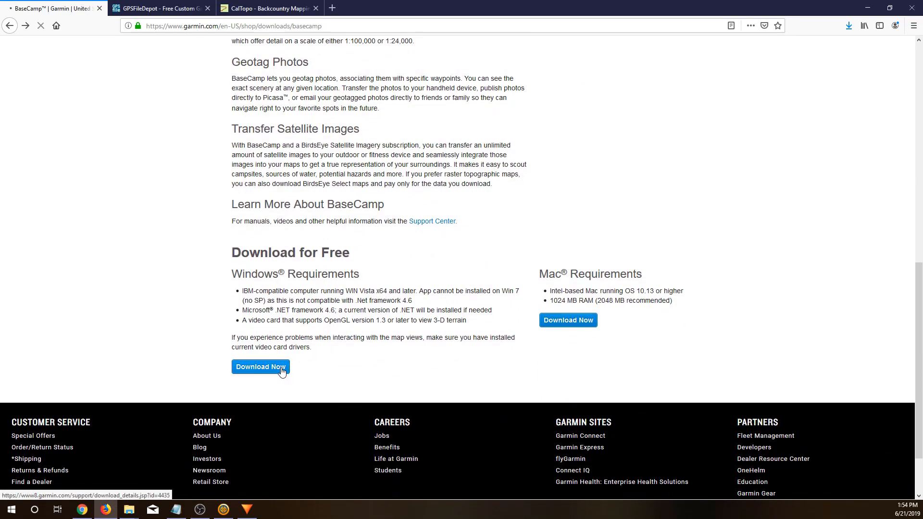
{"action": "left_click", "coordinate": [260, 367]}
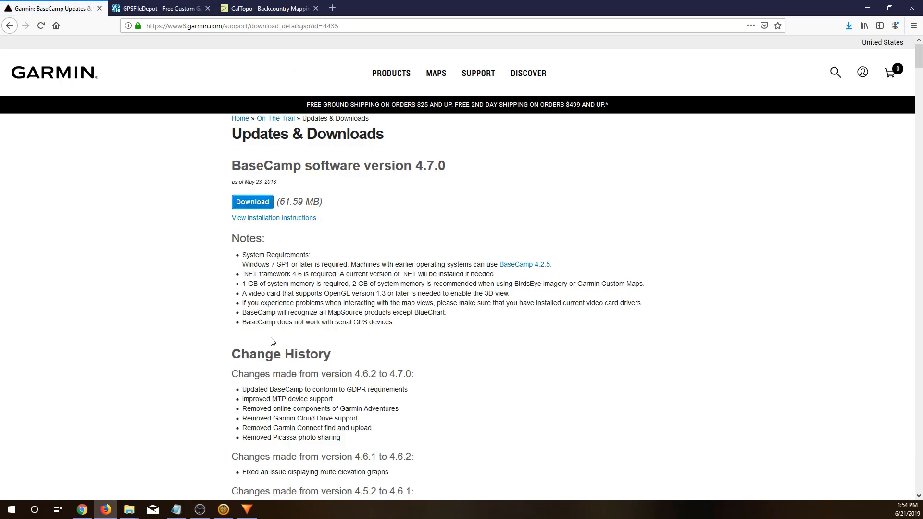
{"action": "left_click", "coordinate": [252, 201]}
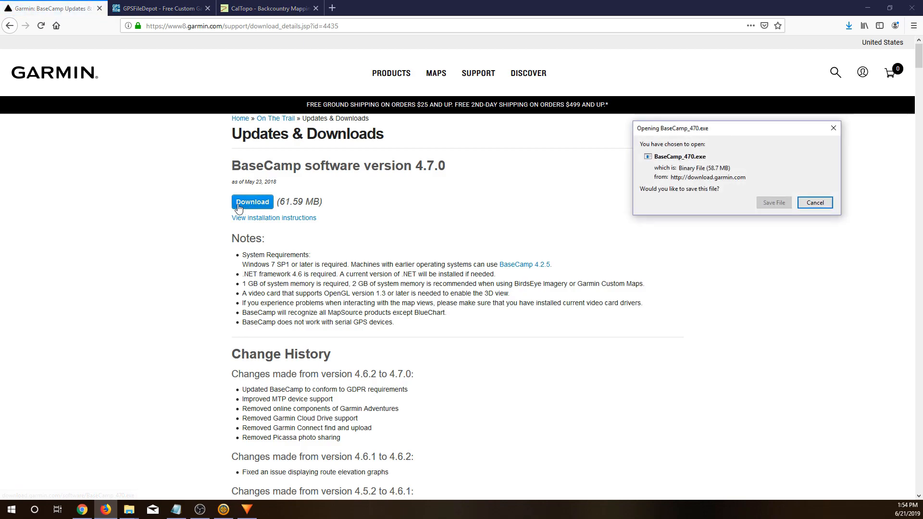
{"action": "left_click", "coordinate": [814, 203]}
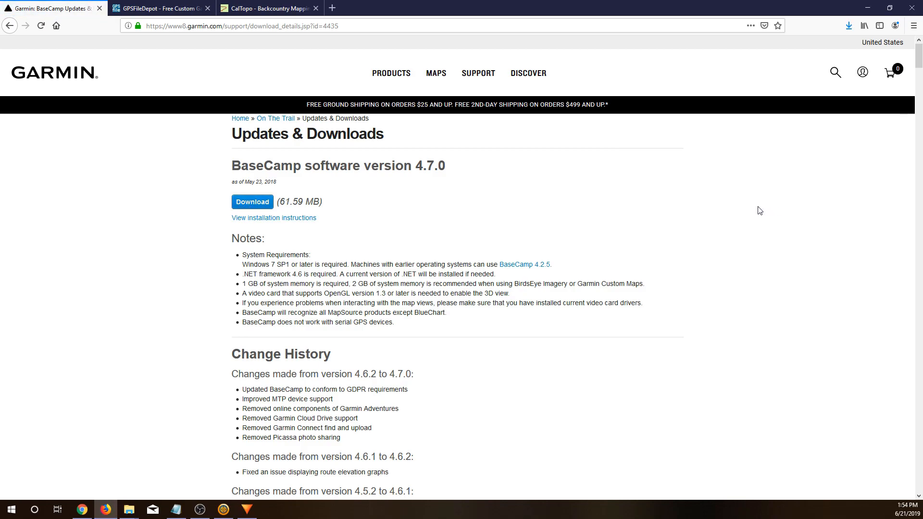
{"action": "left_click", "coordinate": [160, 9]}
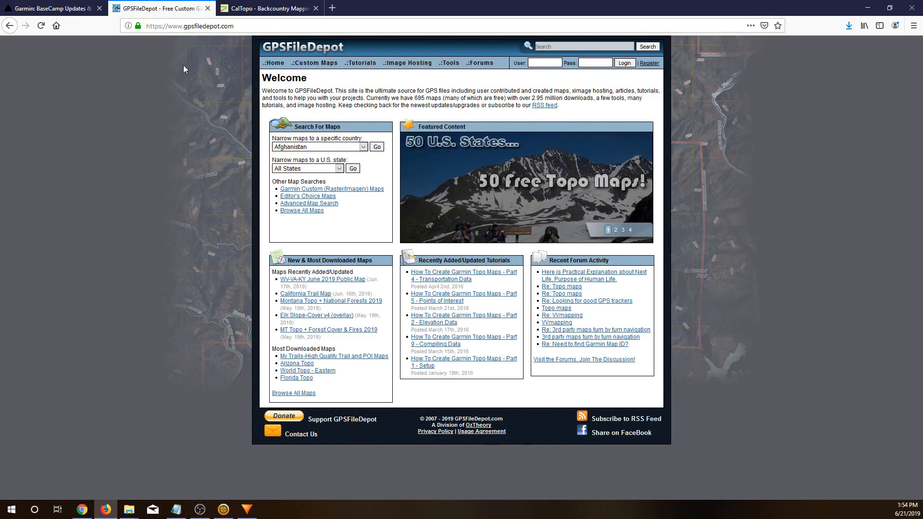
Step: Browse Arizona maps, choose Arizona Topo and save its Windows version 3.01 installer
{"action": "left_click", "coordinate": [306, 168]}
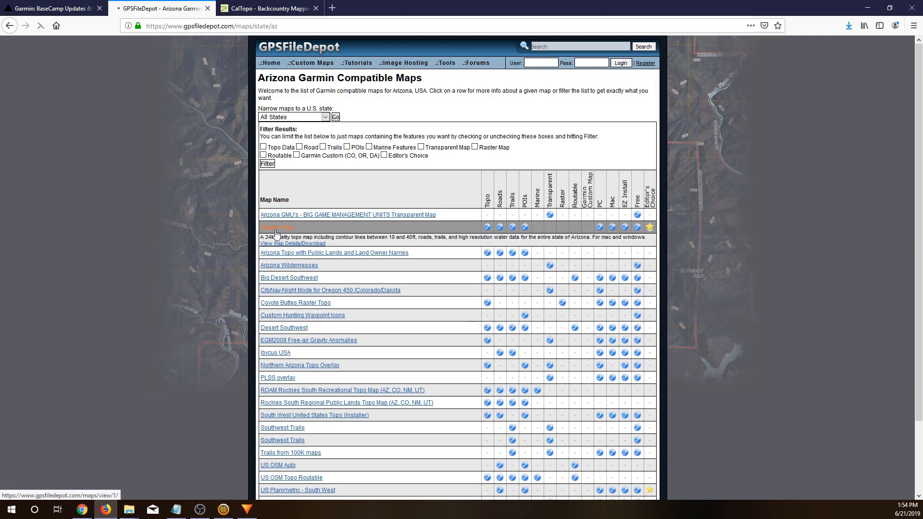
{"action": "left_click", "coordinate": [277, 228]}
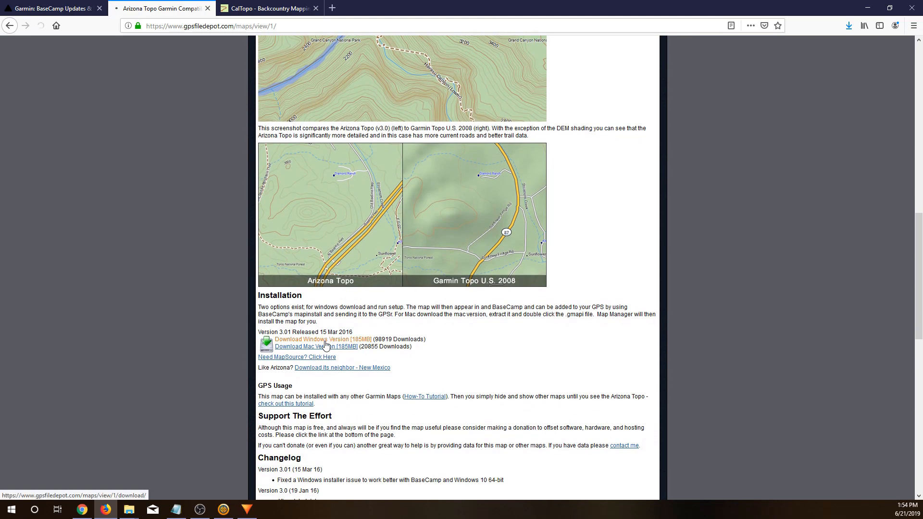
{"action": "left_click", "coordinate": [324, 339]}
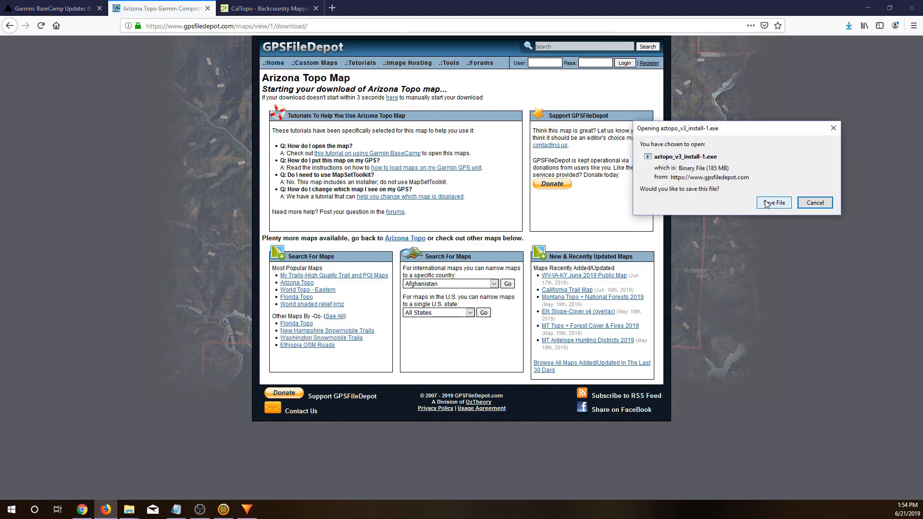
{"action": "left_click", "coordinate": [773, 203]}
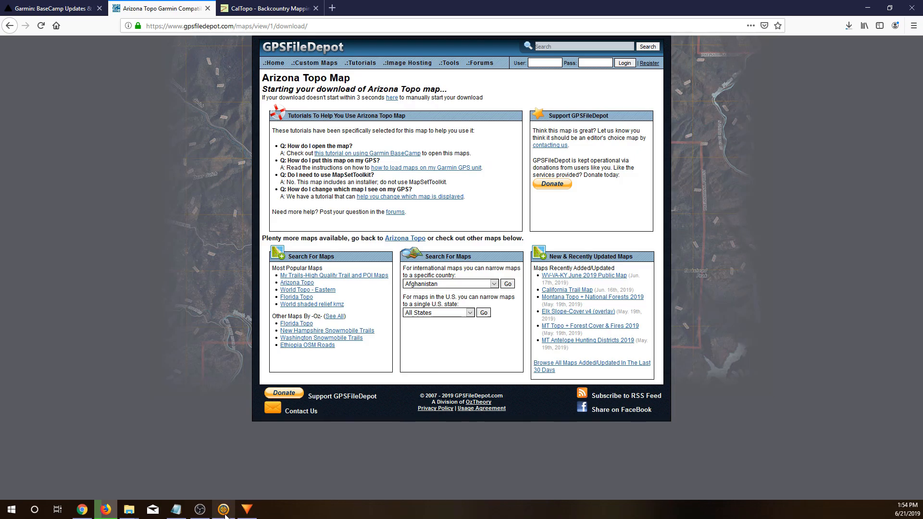
Step: Add a 'demo' list folder holding an empty 'demo' list under My Collection
{"action": "left_click", "coordinate": [247, 509]}
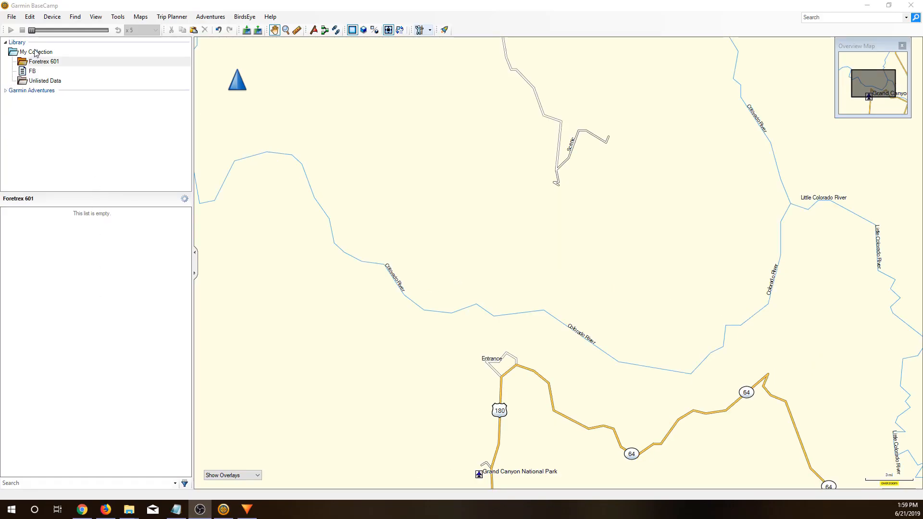
{"action": "right_click", "coordinate": [33, 52]}
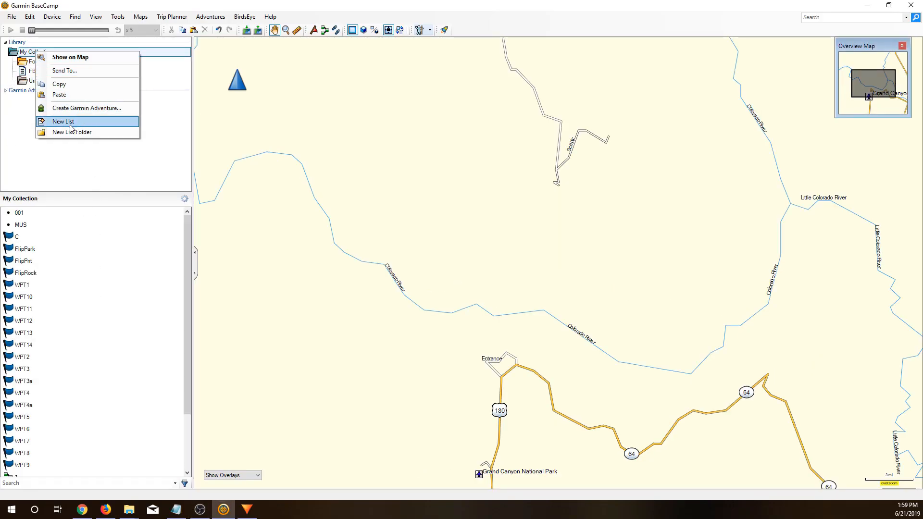
{"action": "left_click", "coordinate": [72, 132]}
{"action": "type", "text": "demo"}
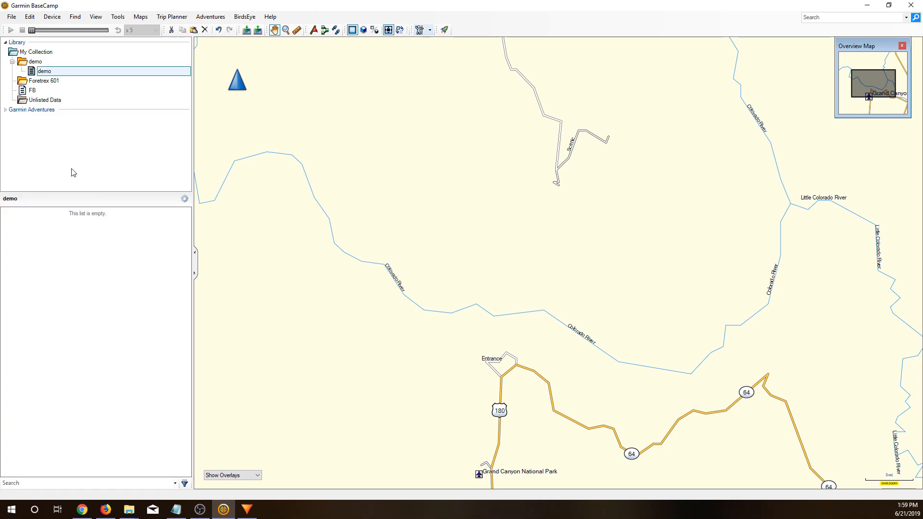
{"action": "mouse_move", "coordinate": [450, 363]}
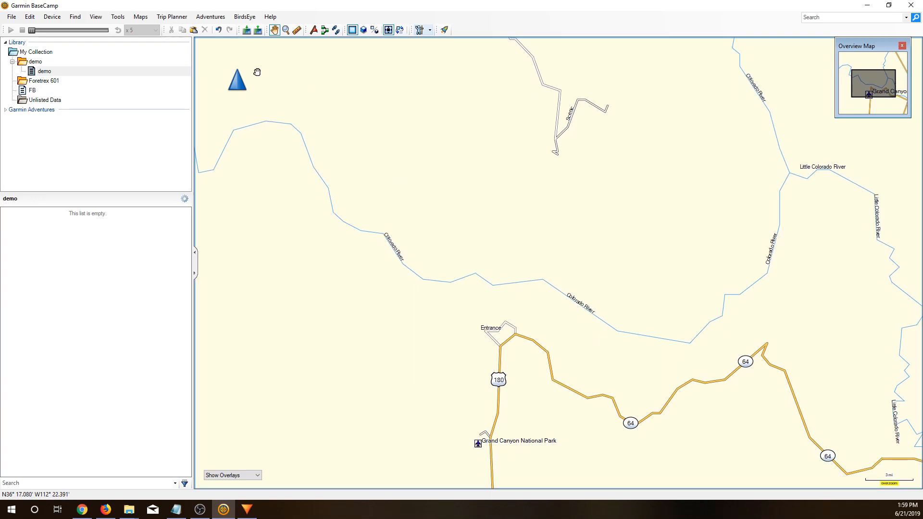
Step: Display the Arizona Topo map and place a 'TrailHead' waypoint at the Bright Angel trailhead
{"action": "left_click", "coordinate": [140, 16]}
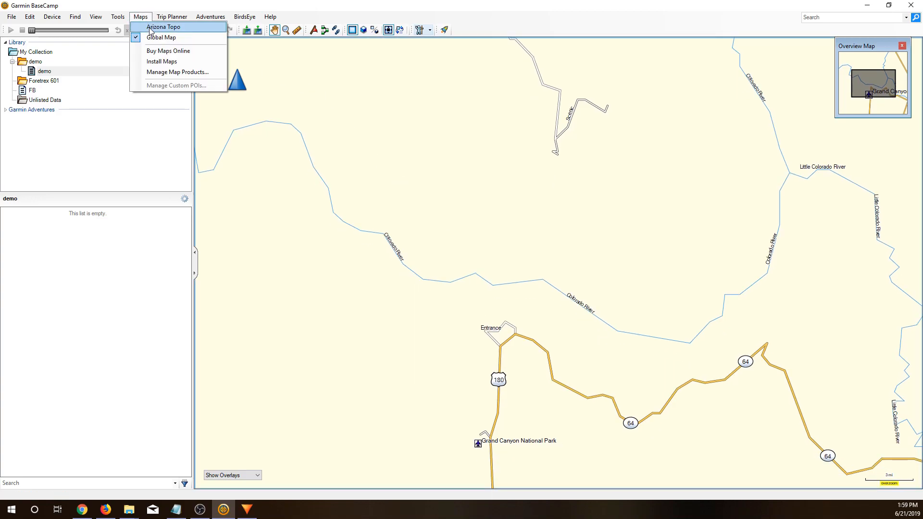
{"action": "left_click", "coordinate": [164, 27]}
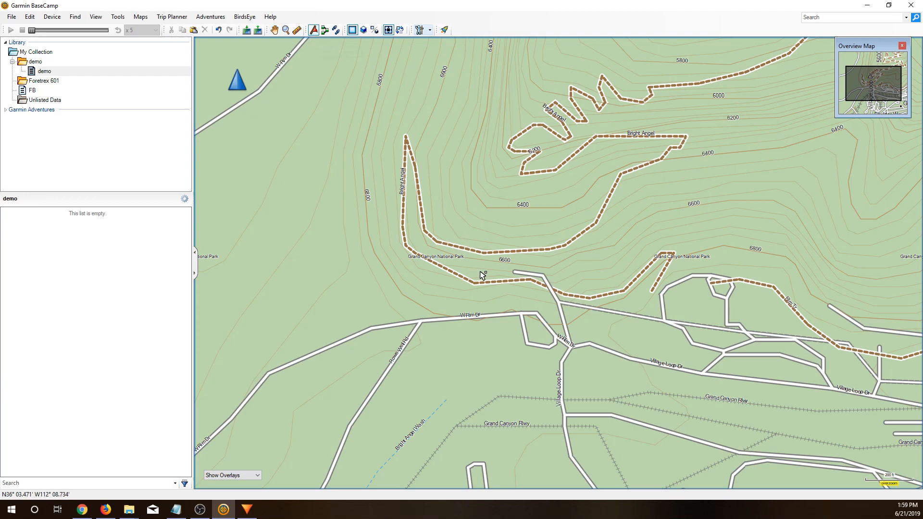
{"action": "left_click", "coordinate": [482, 275]}
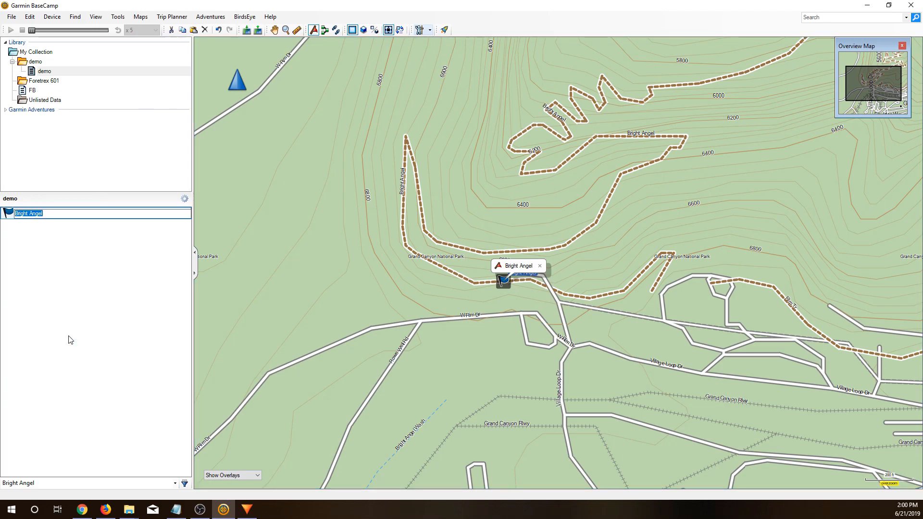
{"action": "type", "text": "TrailHead"}
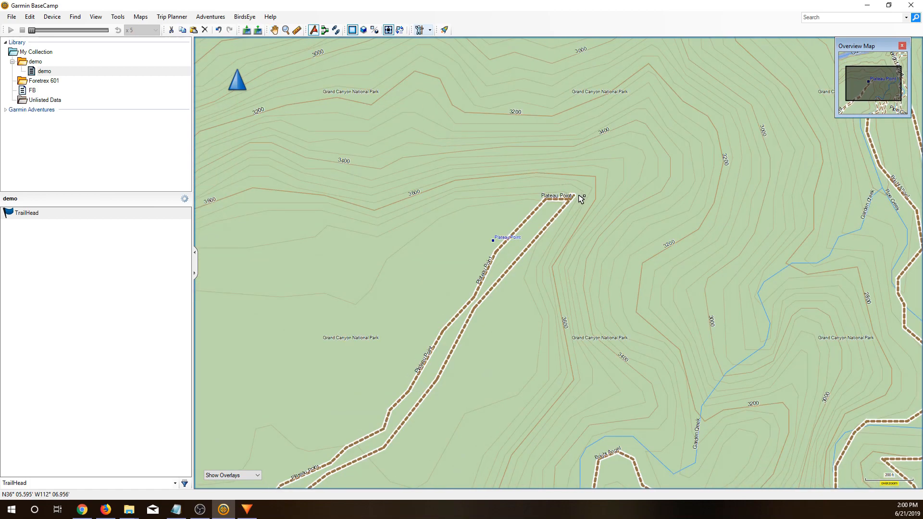
Step: Place waypoints at Plateau Point and Phantom Ranger Station, named PlateauPoint and RangerStation
{"action": "left_click", "coordinate": [568, 197]}
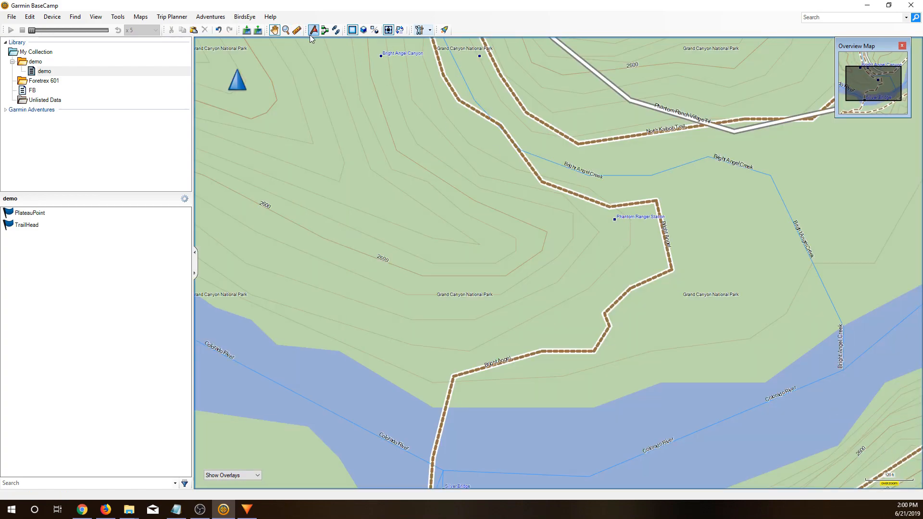
{"action": "left_click", "coordinate": [615, 220]}
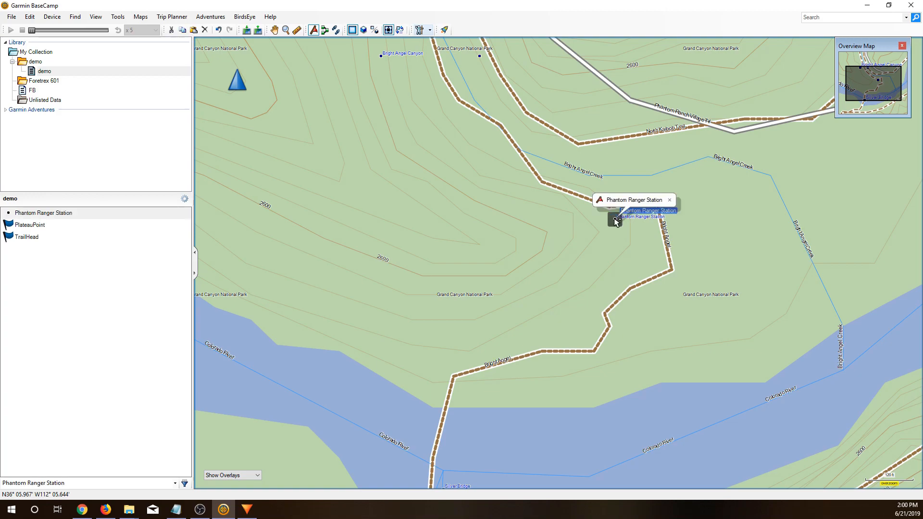
{"action": "right_click", "coordinate": [43, 212]}
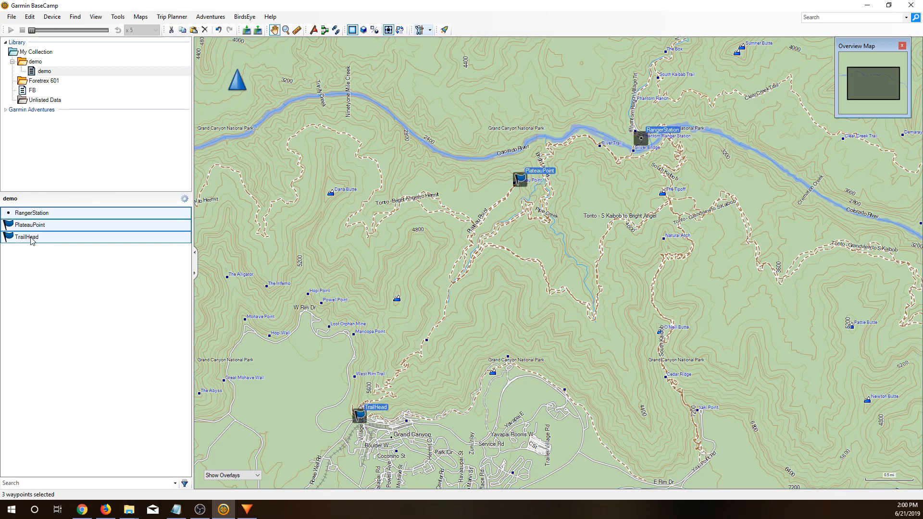
Step: Build a route from the three selected waypoints and bring up its properties
{"action": "right_click", "coordinate": [26, 237]}
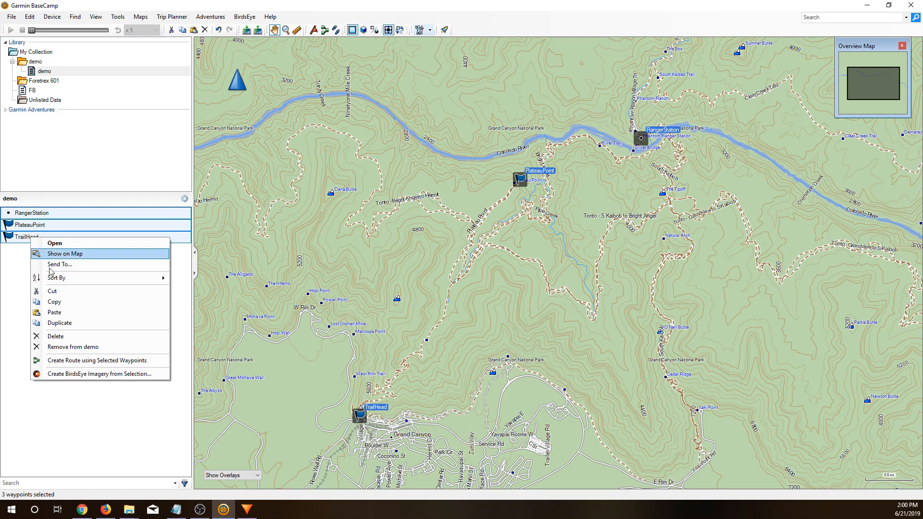
{"action": "left_click", "coordinate": [97, 360]}
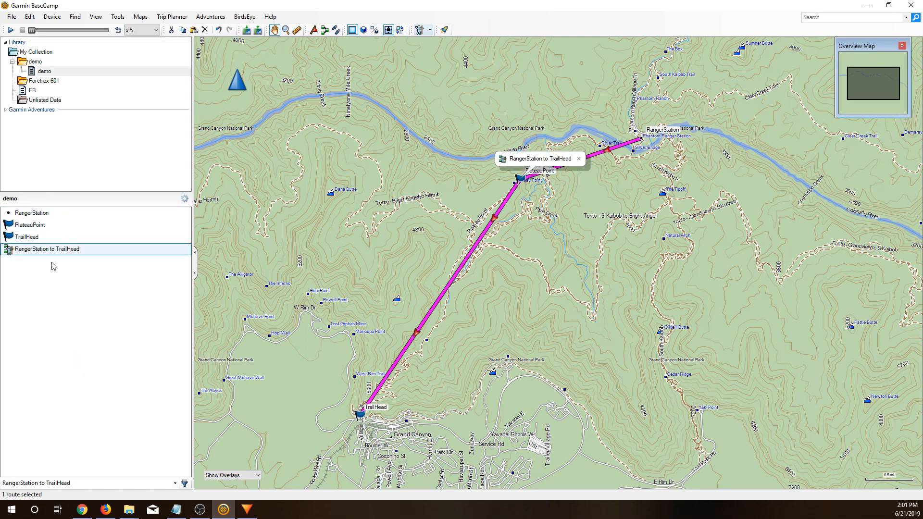
{"action": "right_click", "coordinate": [48, 249]}
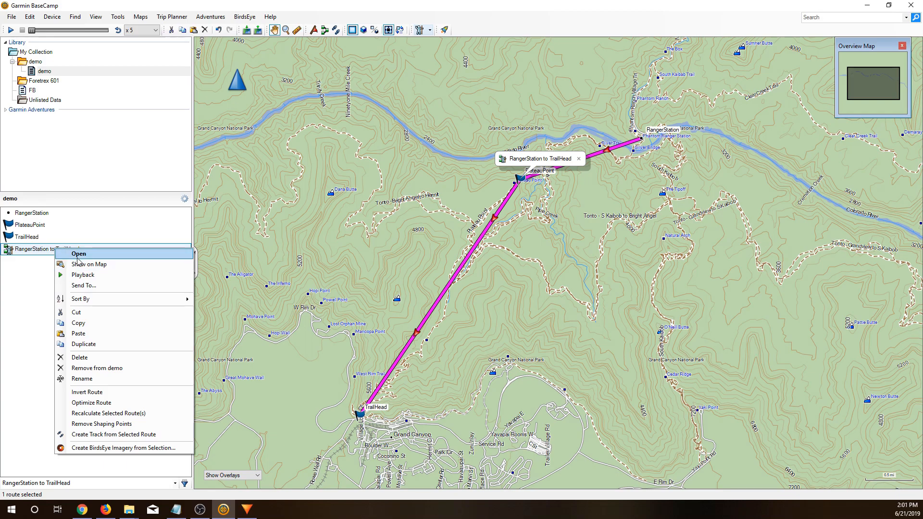
{"action": "left_click", "coordinate": [78, 254]}
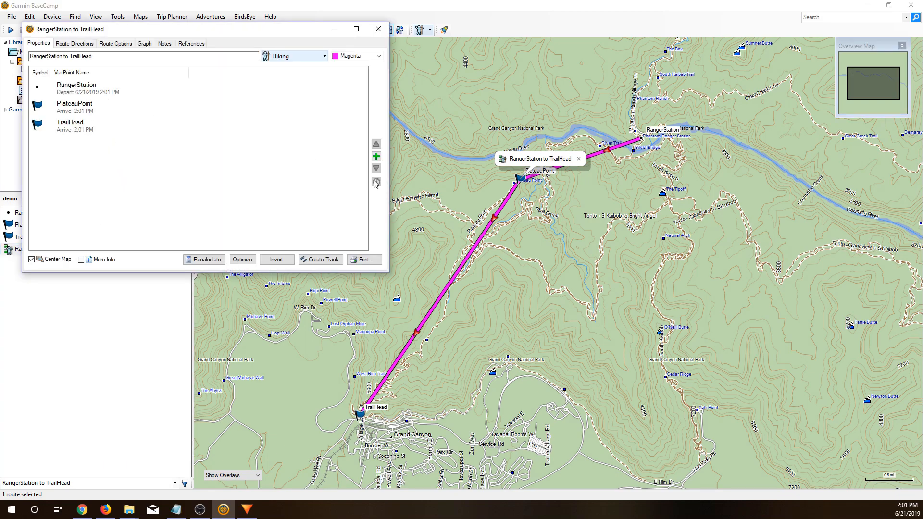
Step: Order the via points TrailHead, PlateauPoint, RangerStation, TrailHead for an 8.3 mi loop
{"action": "left_click", "coordinate": [376, 156]}
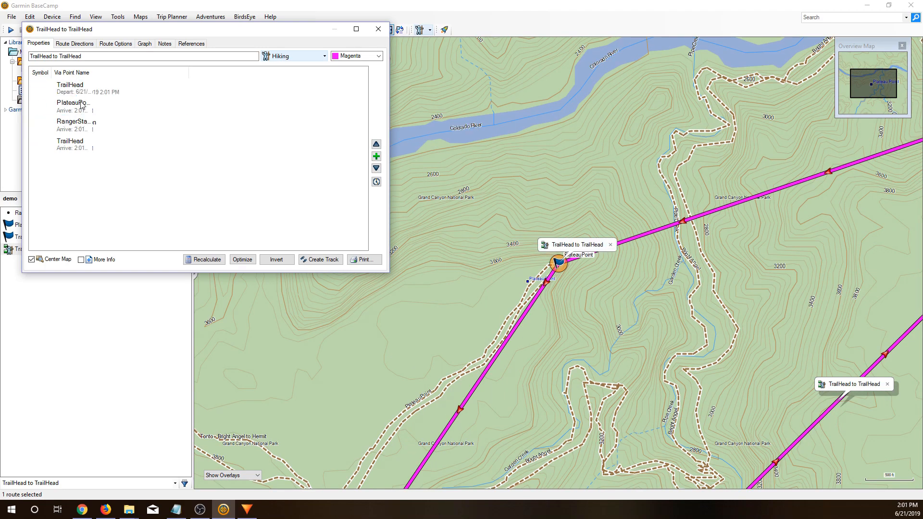
{"action": "left_click", "coordinate": [75, 106]}
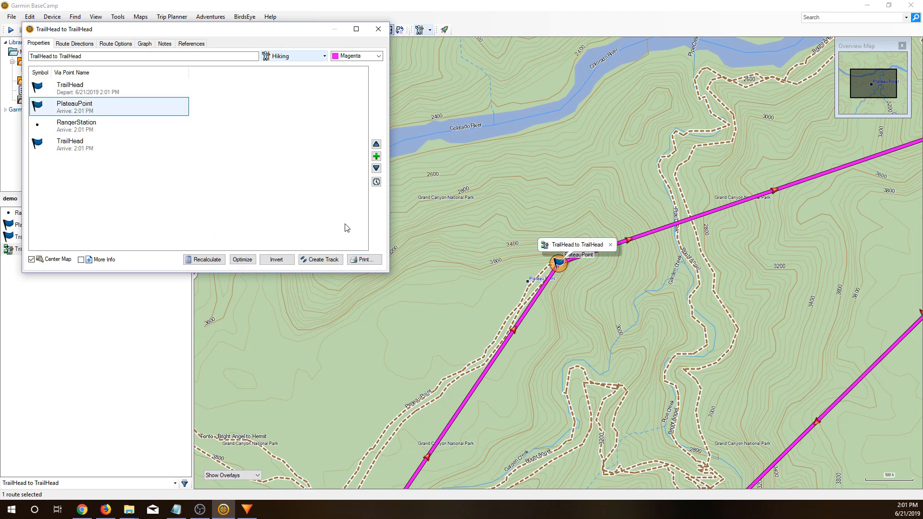
{"action": "mouse_move", "coordinate": [339, 251]}
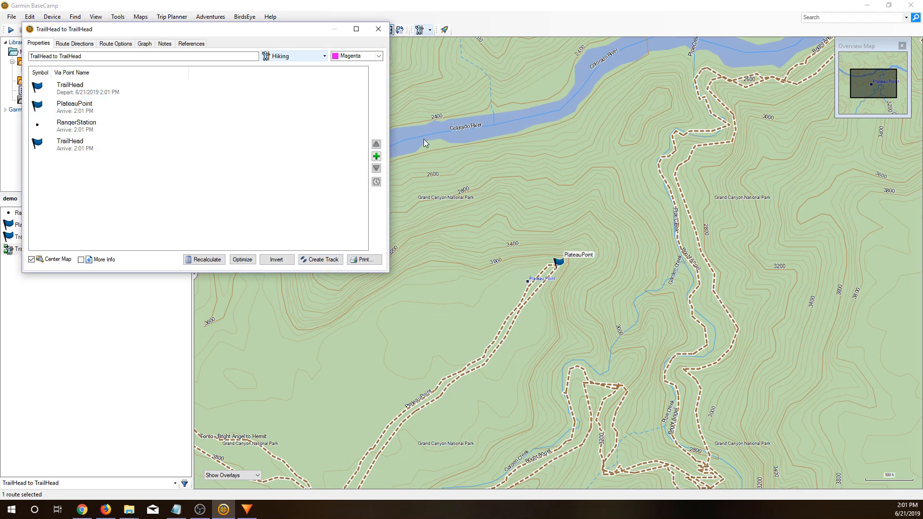
{"action": "left_click", "coordinate": [378, 29]}
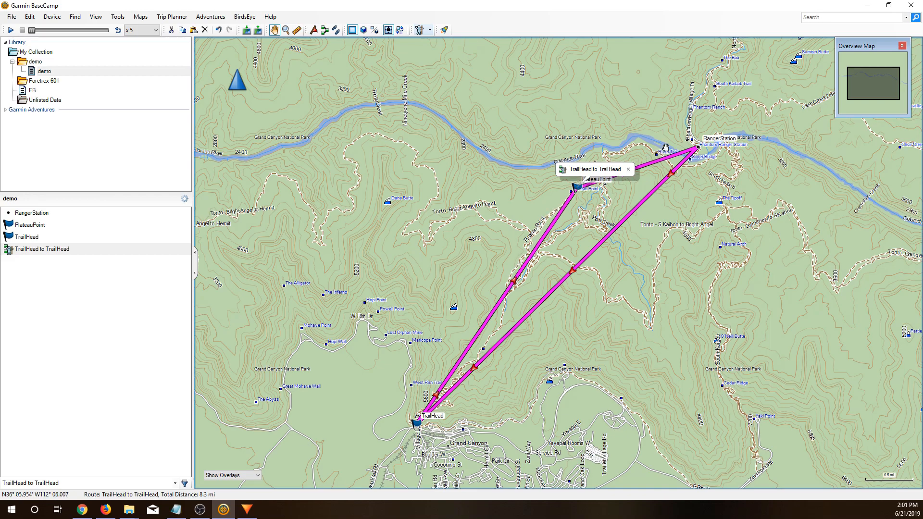
{"action": "mouse_move", "coordinate": [486, 366]}
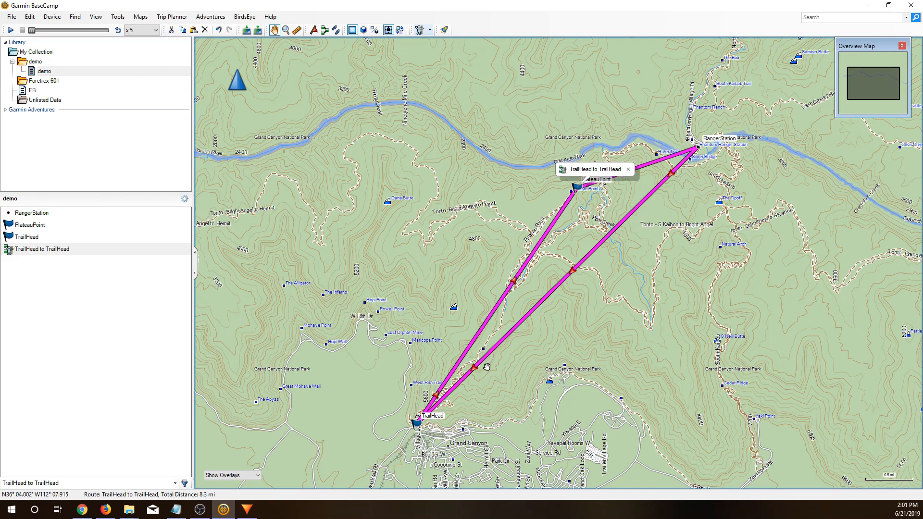
{"action": "mouse_move", "coordinate": [515, 280]}
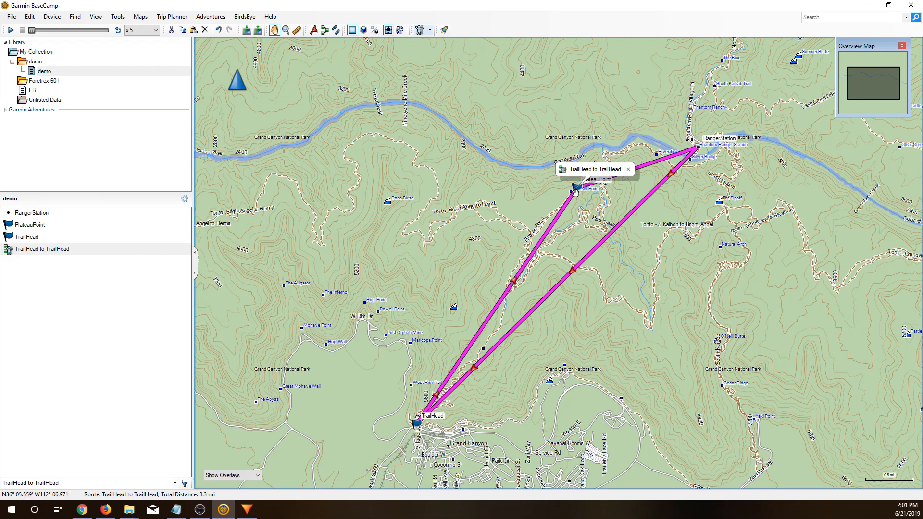
{"action": "mouse_move", "coordinate": [586, 235]}
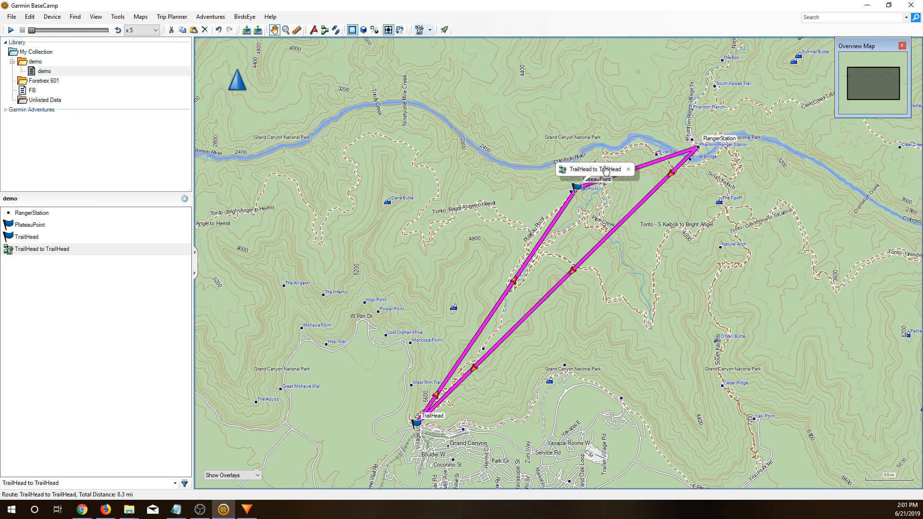
{"action": "mouse_move", "coordinate": [482, 357]}
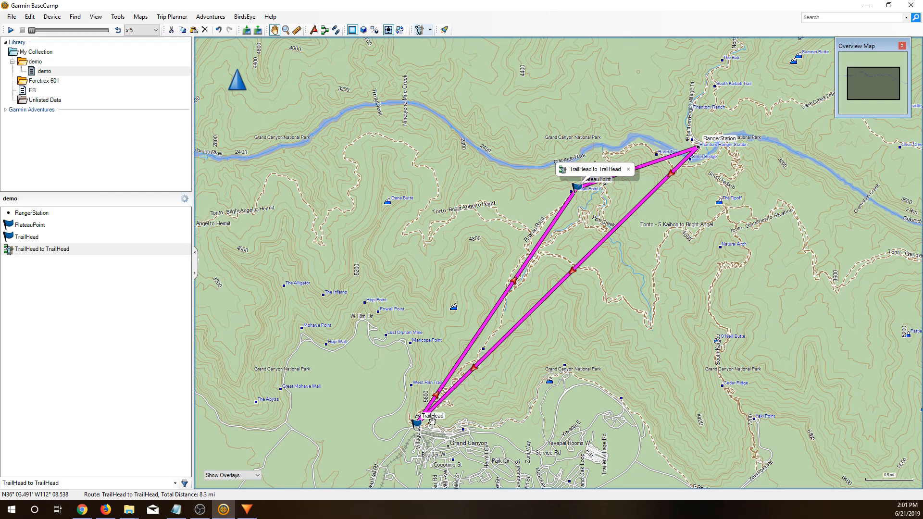
Step: Select the three waypoints and save them as an exported file in Downloads
{"action": "left_click", "coordinate": [27, 236]}
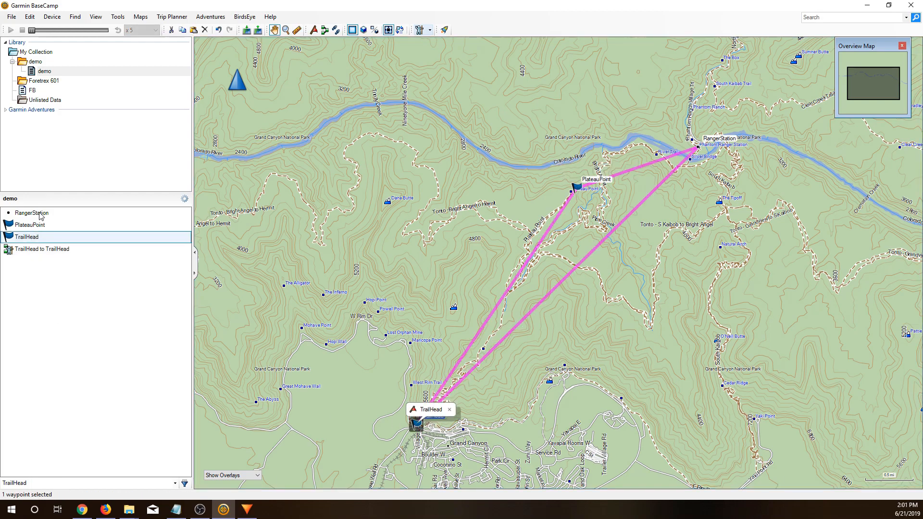
{"action": "left_click", "coordinate": [10, 16]}
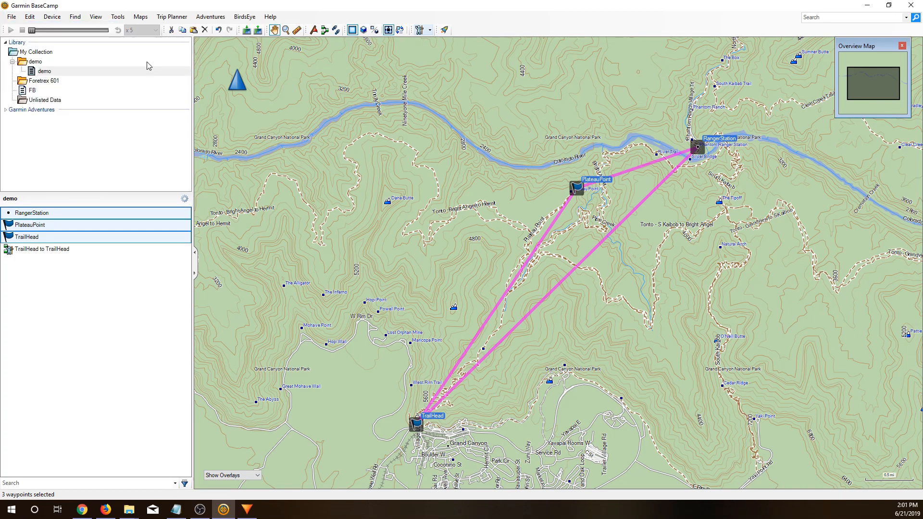
{"action": "type", "text": "e"}
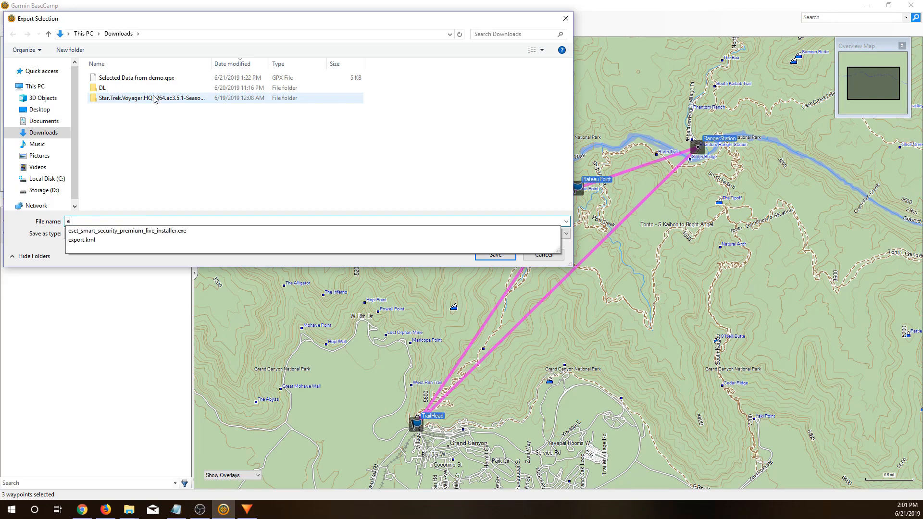
{"action": "left_click", "coordinate": [541, 254]}
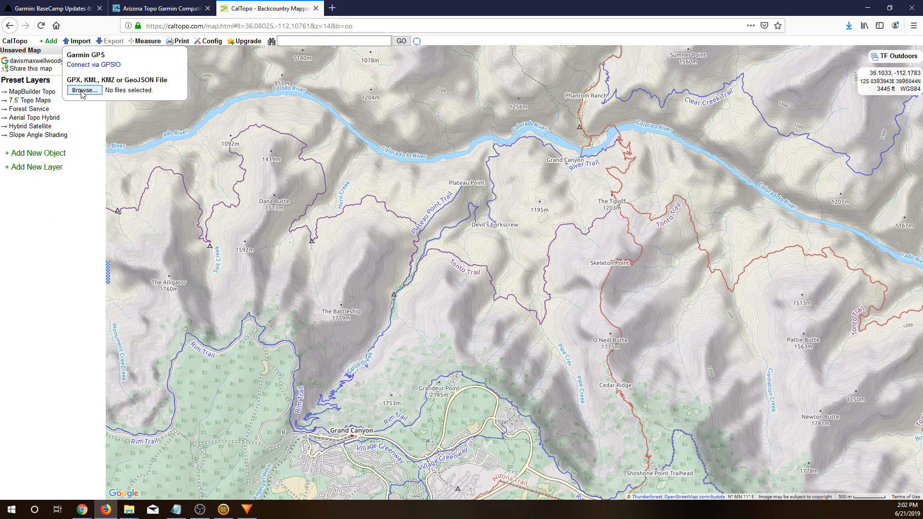
Step: Import export1.gpx so the PlateauPoint, RangerStation and TrailHead markers appear on the map
{"action": "left_click", "coordinate": [85, 90]}
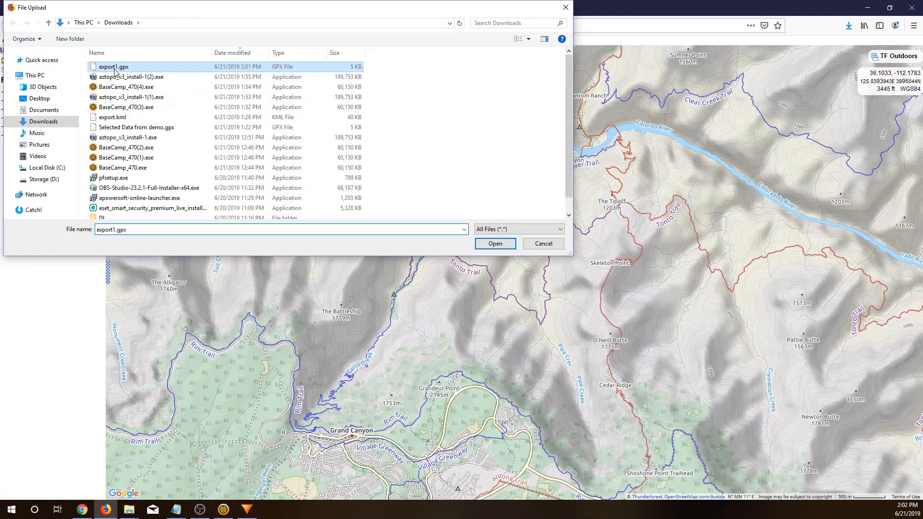
{"action": "left_click", "coordinate": [494, 243]}
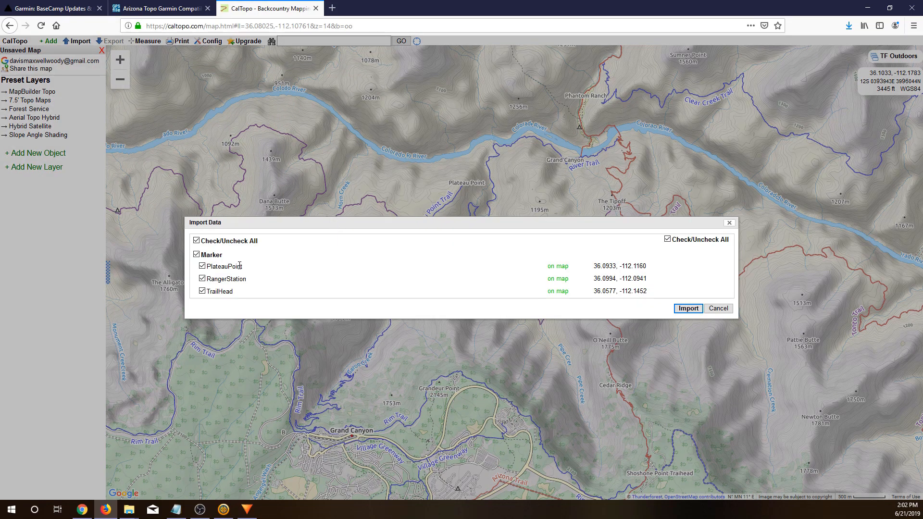
{"action": "left_click", "coordinate": [688, 309]}
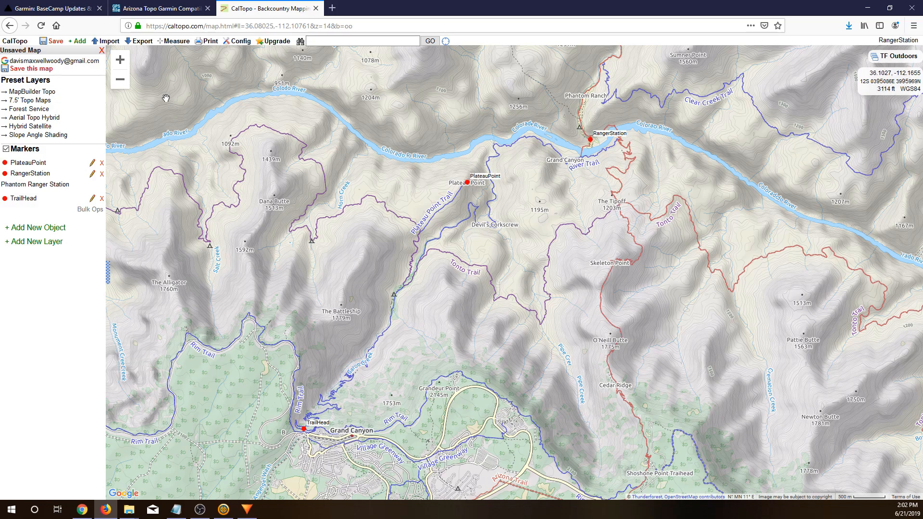
Step: Trace a new line from TrailHead along Plateau Point Trail and the river trails back to TrailHead
{"action": "left_click", "coordinate": [76, 40]}
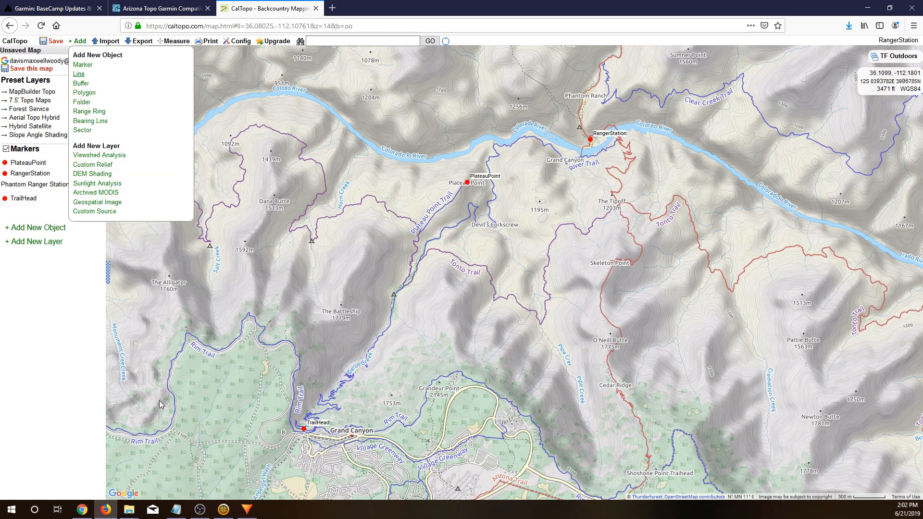
{"action": "left_click", "coordinate": [78, 75]}
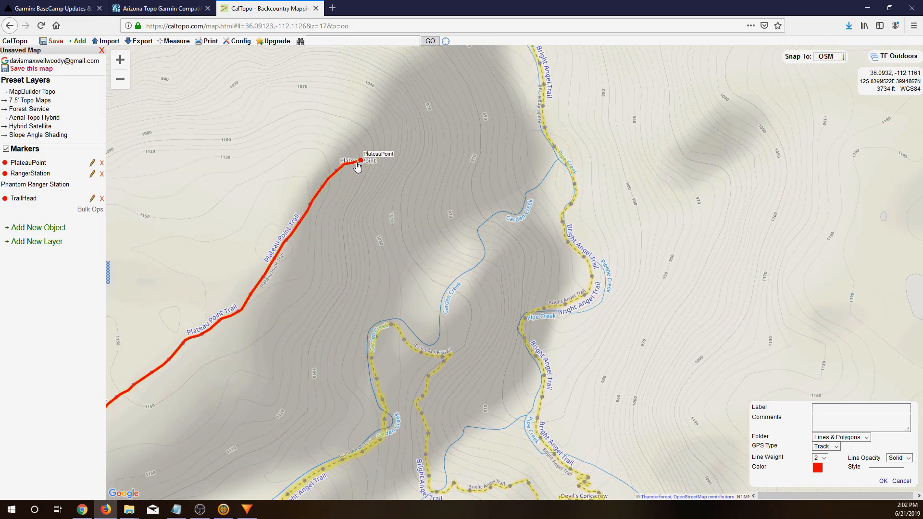
{"action": "left_click_drag", "start_coordinate": [358, 165], "coordinate": [397, 212]}
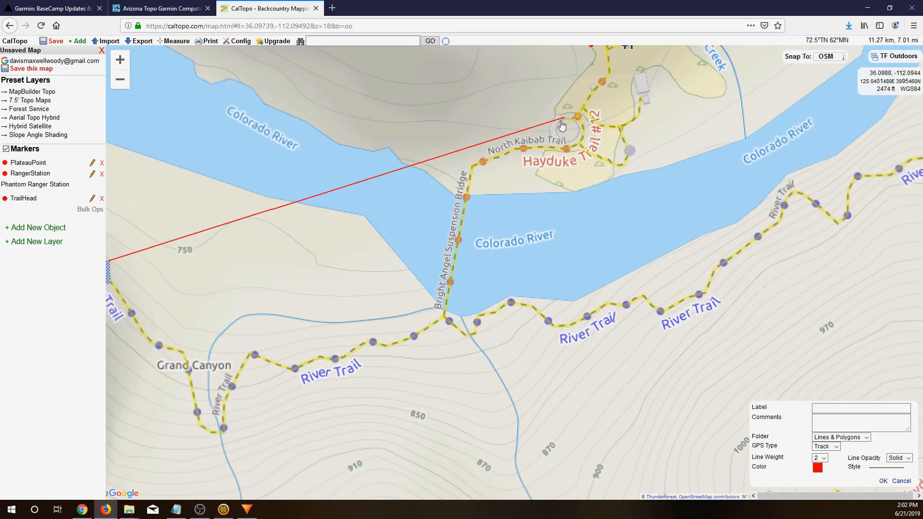
{"action": "left_click_drag", "start_coordinate": [563, 124], "coordinate": [521, 230]}
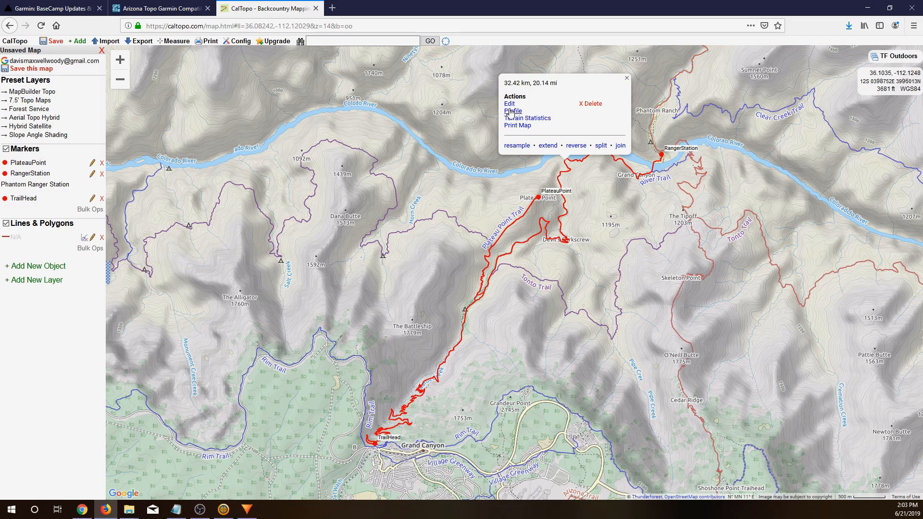
Step: View the loop's elevation profile and export the line shape alone, markers unchecked, as export(1).kml
{"action": "left_click", "coordinate": [512, 111]}
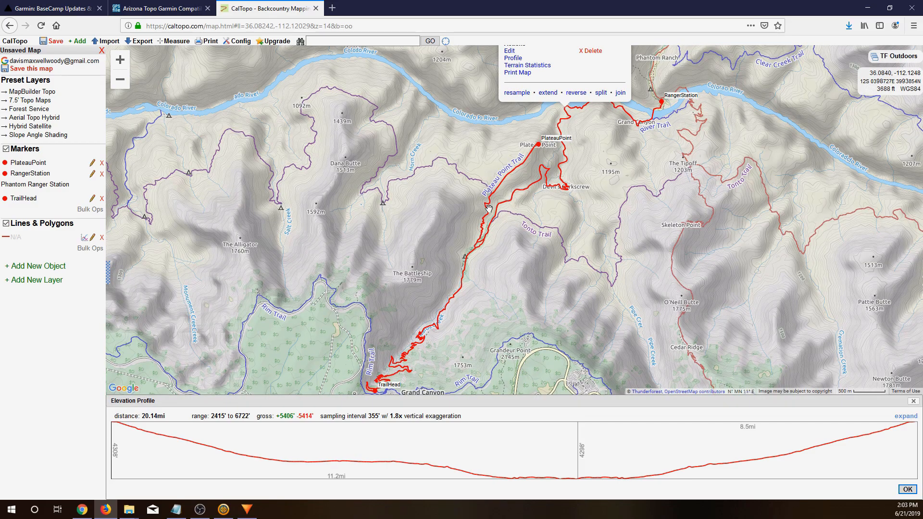
{"action": "mouse_move", "coordinate": [155, 76]}
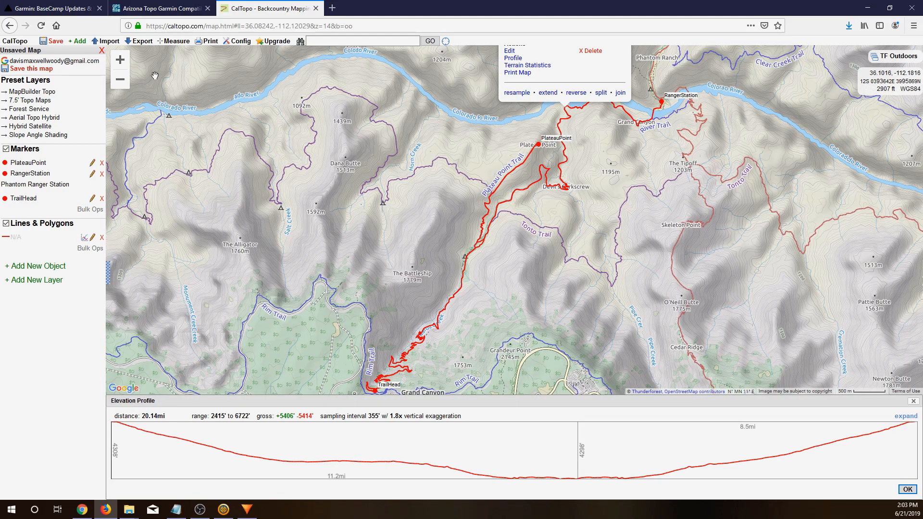
{"action": "left_click", "coordinate": [142, 40]}
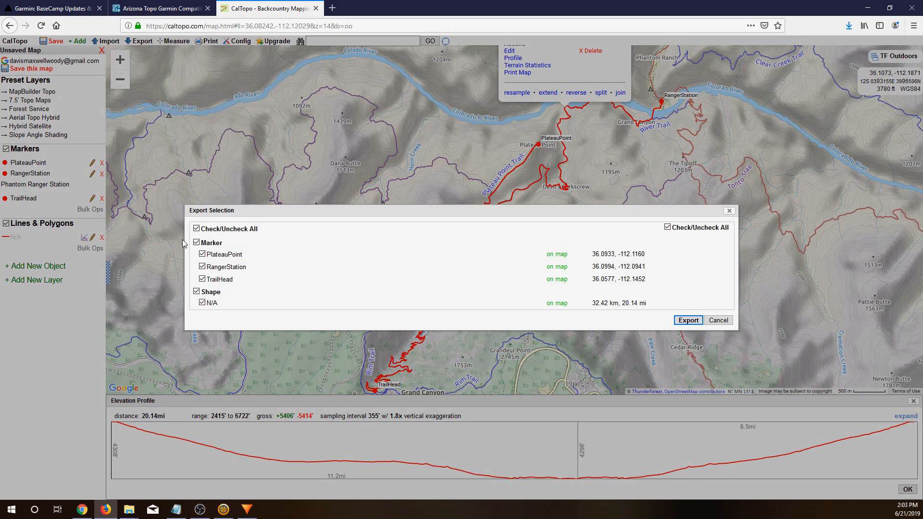
{"action": "left_click", "coordinate": [196, 229]}
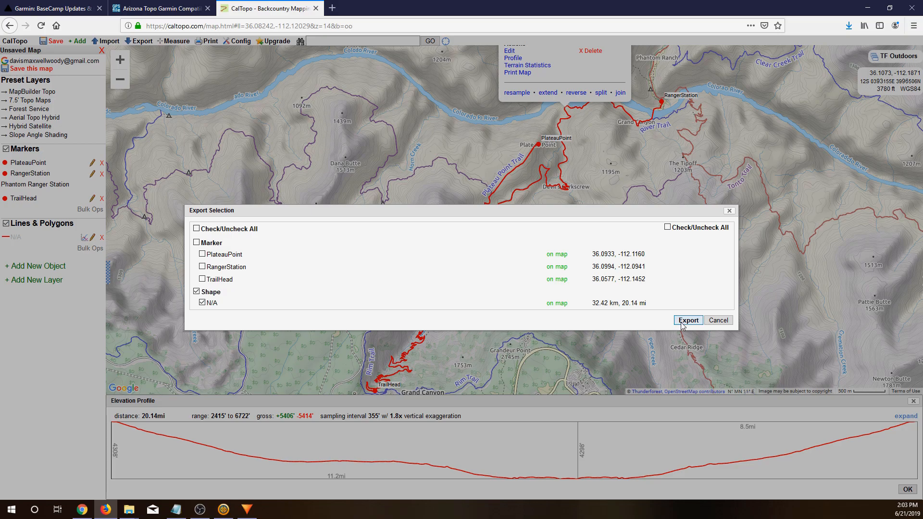
{"action": "left_click", "coordinate": [687, 319]}
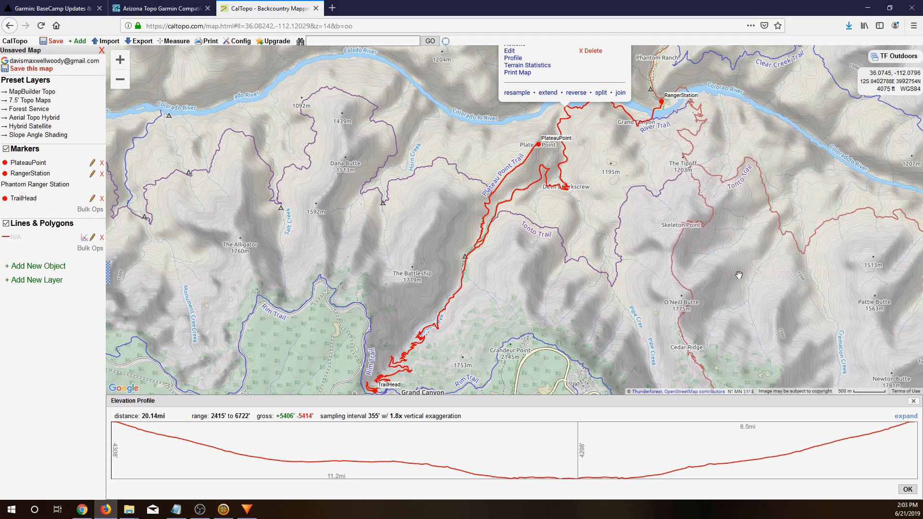
{"action": "left_click", "coordinate": [222, 510]}
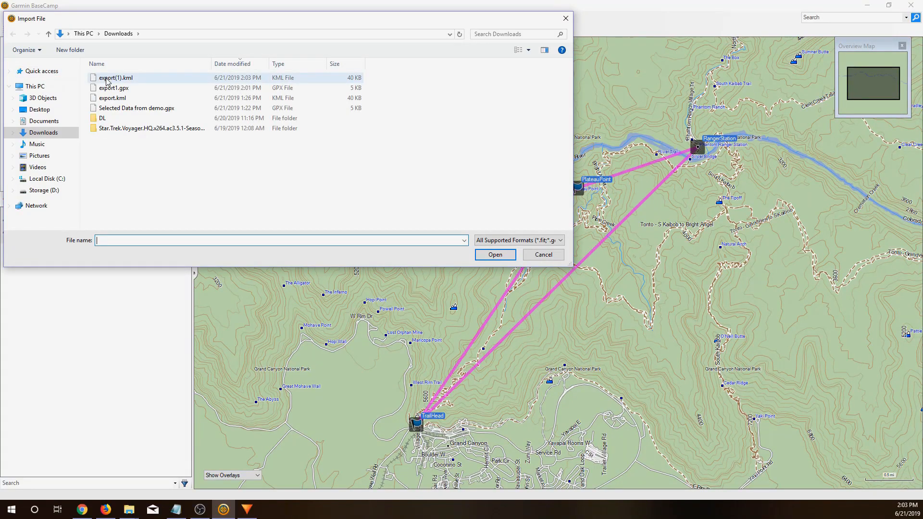
Step: Import export(1).kml into demo so the CalTopo loop appears as track 1 with the TrailHead route
{"action": "left_click", "coordinate": [494, 254]}
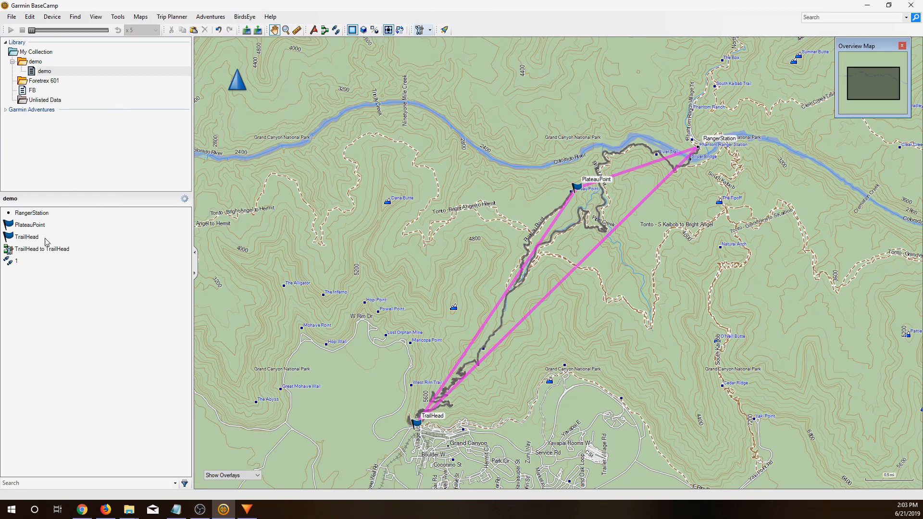
{"action": "left_click", "coordinate": [42, 248]}
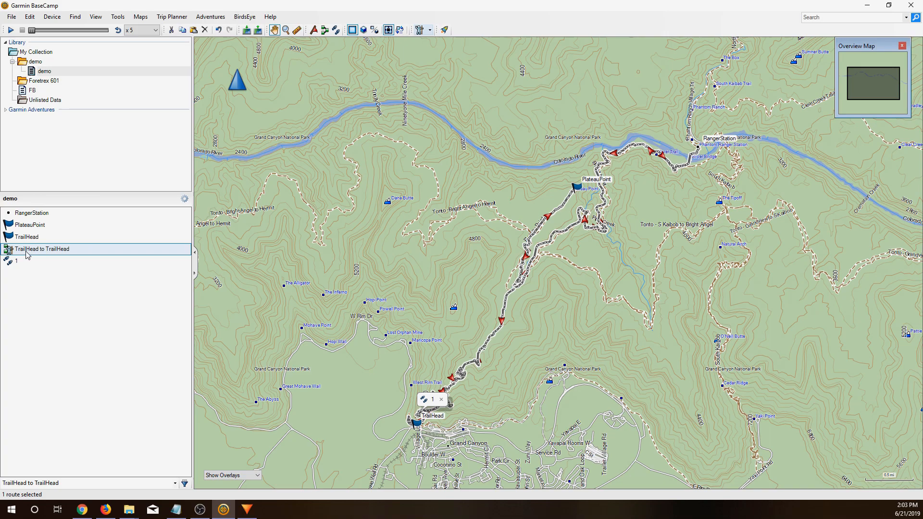
{"action": "left_click", "coordinate": [8, 248]}
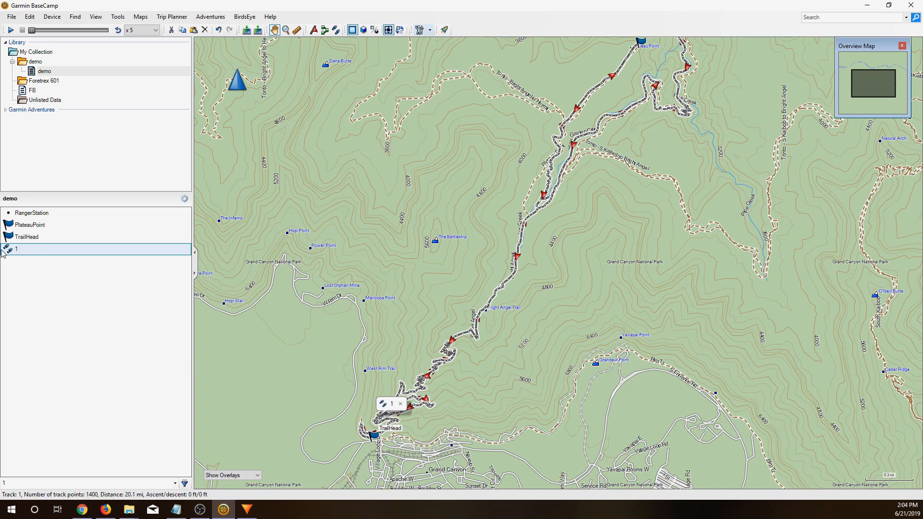
Step: Create route 1 1 from track 1 with via points chosen automatically
{"action": "right_click", "coordinate": [16, 248]}
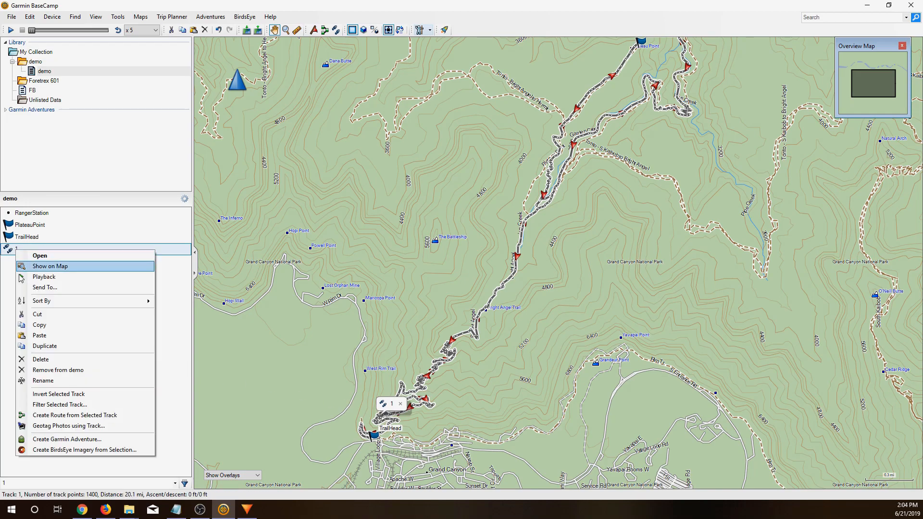
{"action": "mouse_move", "coordinate": [75, 416]}
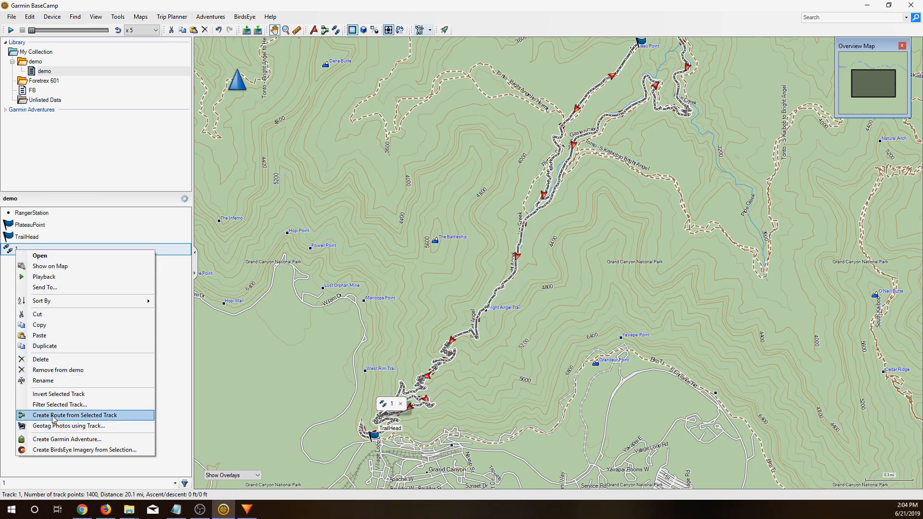
{"action": "left_click", "coordinate": [75, 416]}
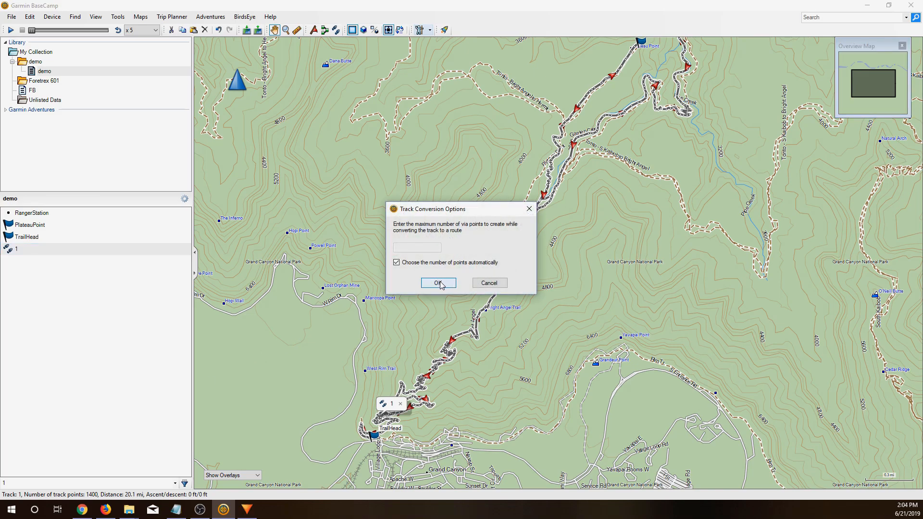
{"action": "left_click", "coordinate": [438, 283]}
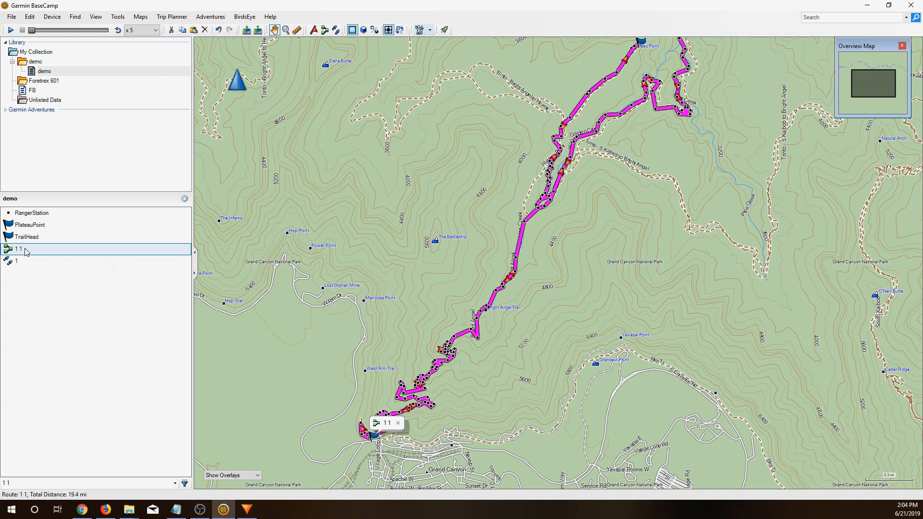
{"action": "right_click", "coordinate": [17, 261]}
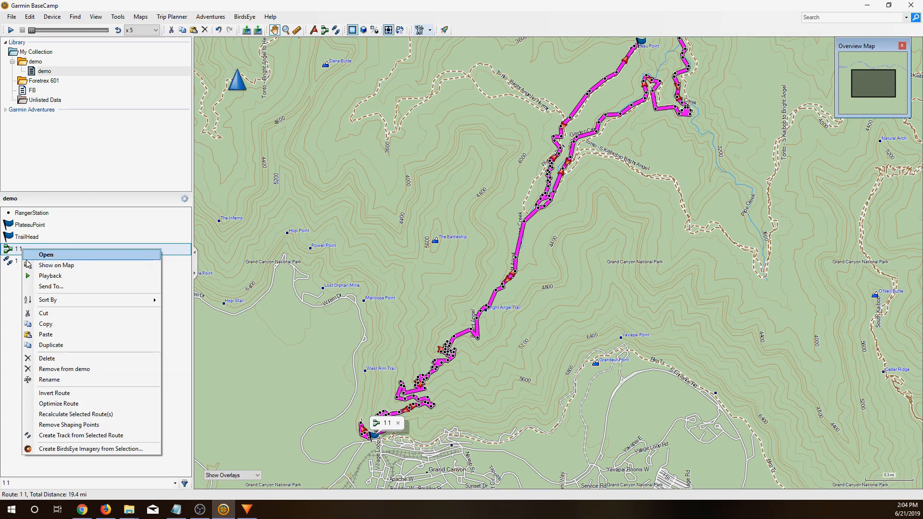
Step: Insert the PlateauPoint waypoint among route 1 1's via points
{"action": "left_click", "coordinate": [46, 254]}
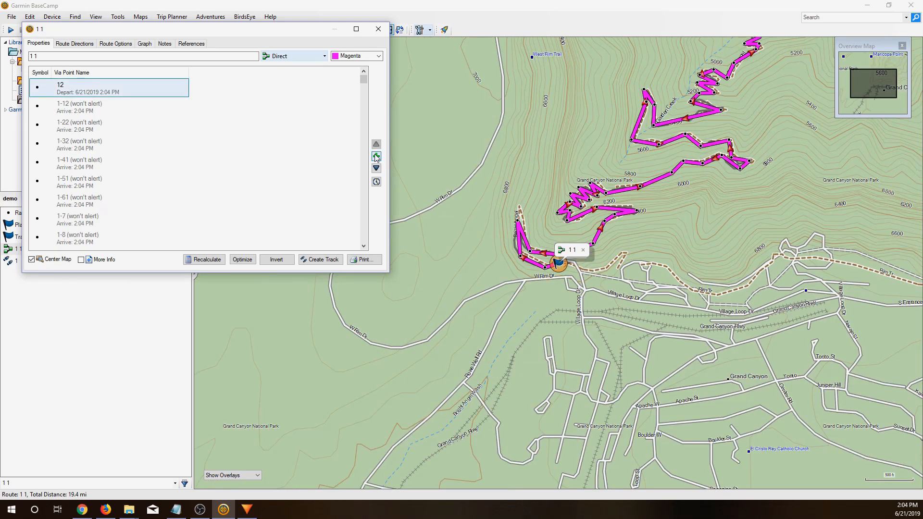
{"action": "left_click", "coordinate": [376, 156]}
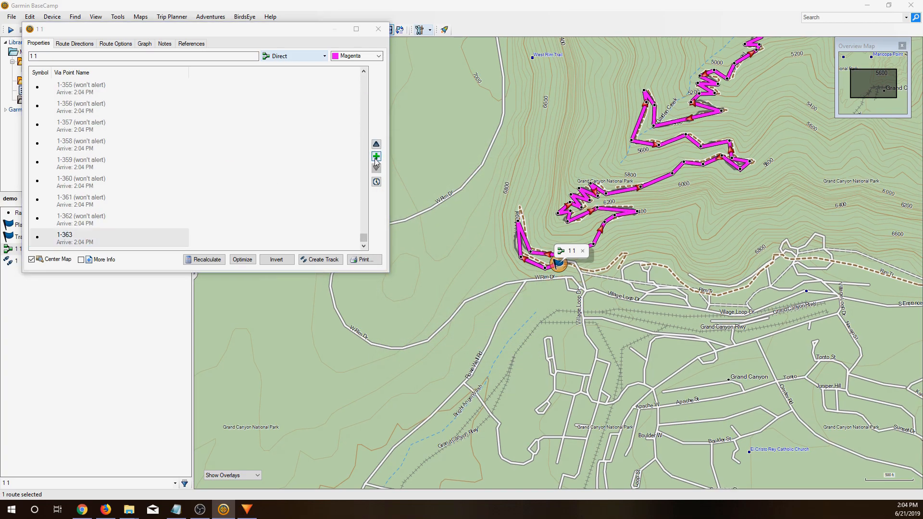
{"action": "left_click", "coordinate": [376, 156]}
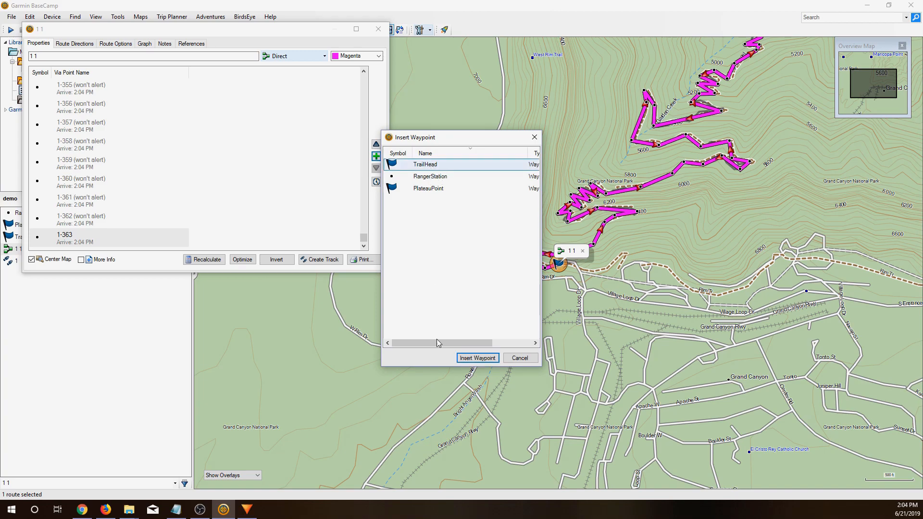
{"action": "left_click", "coordinate": [476, 358]}
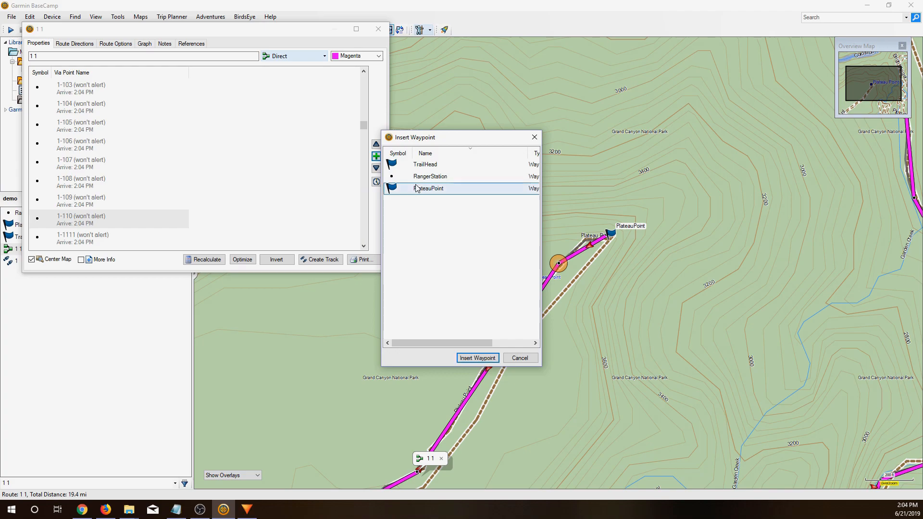
{"action": "left_click", "coordinate": [476, 358]}
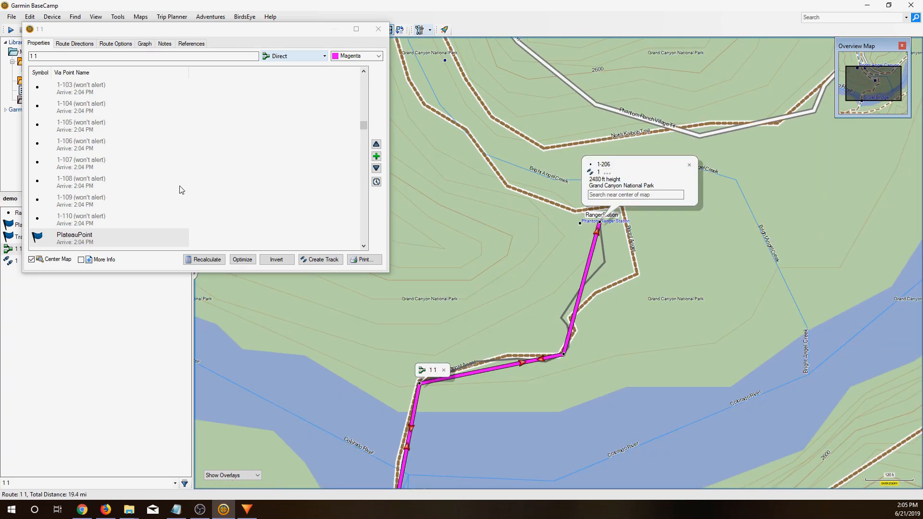
Step: Insert the RangerStation waypoint near via point 1-206 and close the route properties
{"action": "scroll", "scroll_direction": "down", "scroll_amount": 3}
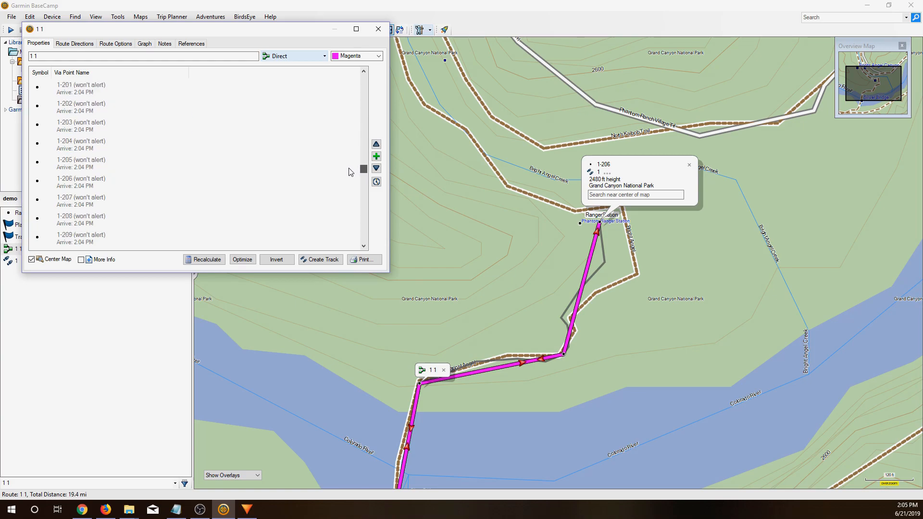
{"action": "left_click", "coordinate": [81, 181]}
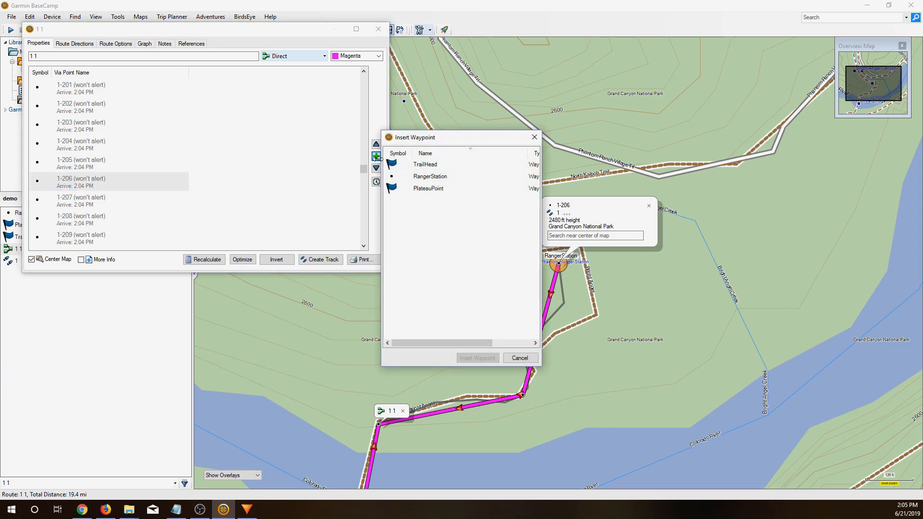
{"action": "left_click", "coordinate": [430, 176]}
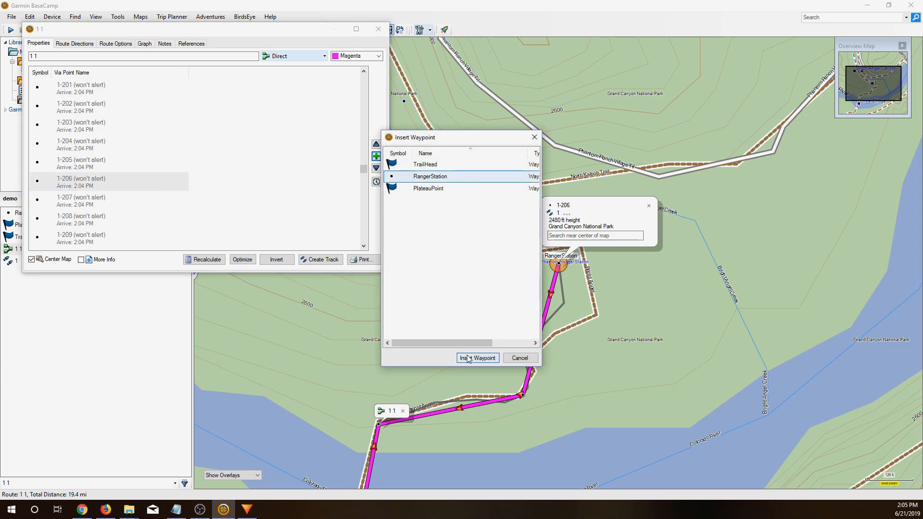
{"action": "left_click", "coordinate": [478, 358]}
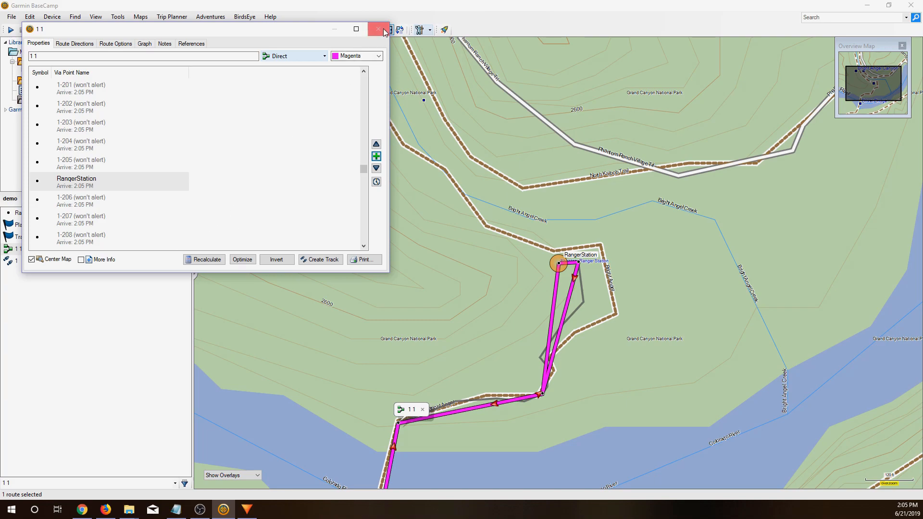
{"action": "left_click", "coordinate": [379, 30]}
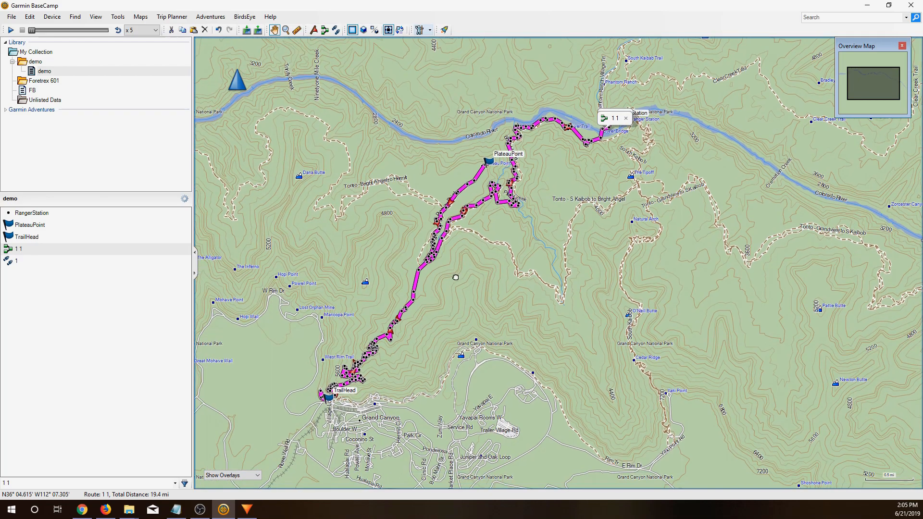
Step: Rename route 1 1 to CanyonTrail
{"action": "right_click", "coordinate": [17, 248]}
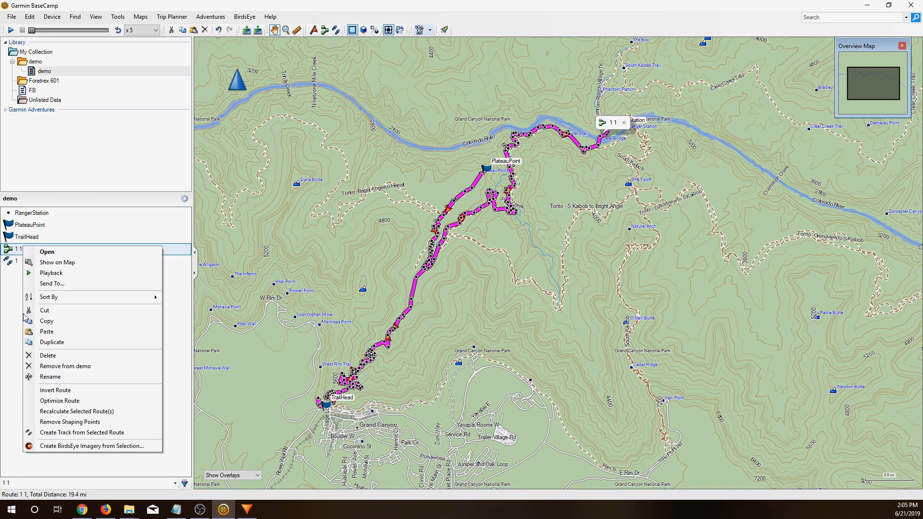
{"action": "left_click", "coordinate": [50, 377]}
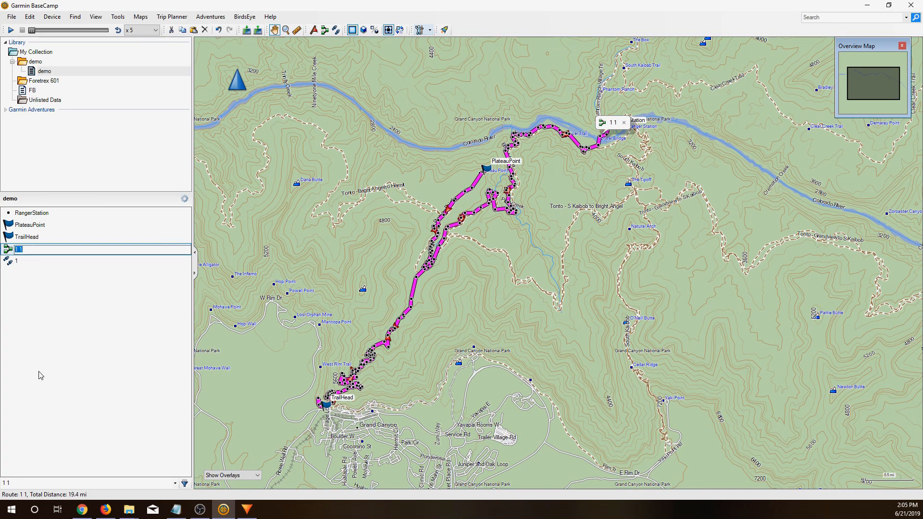
{"action": "type", "text": "Cal"}
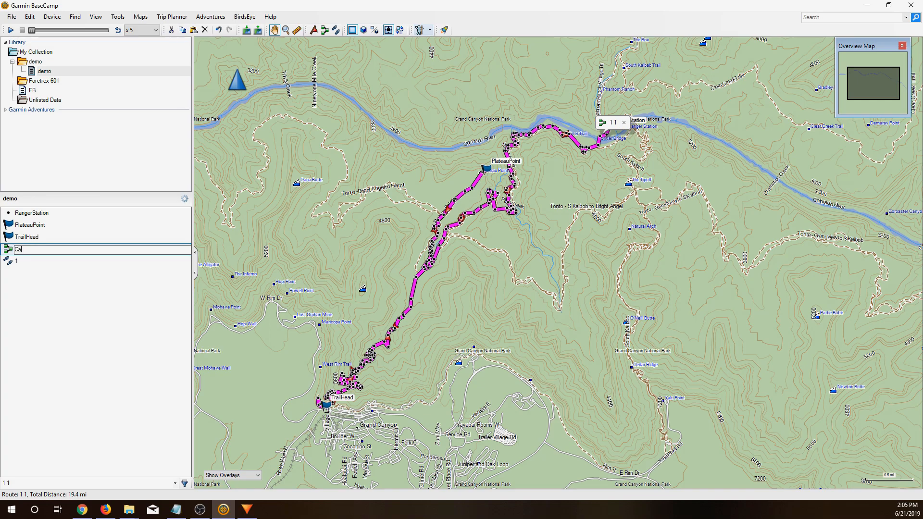
{"action": "type", "text": "CanyonTrail"}
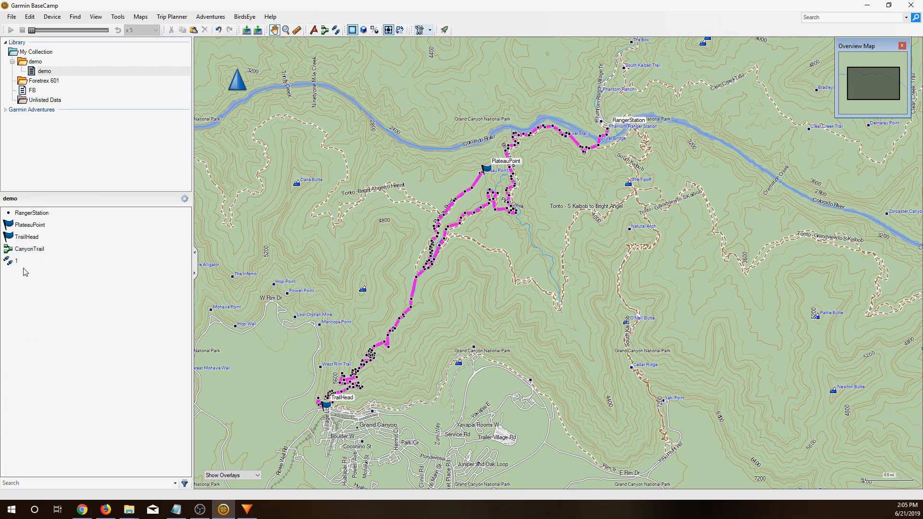
Step: Rename track 1 to CanyonTrail as well
{"action": "right_click", "coordinate": [17, 260]}
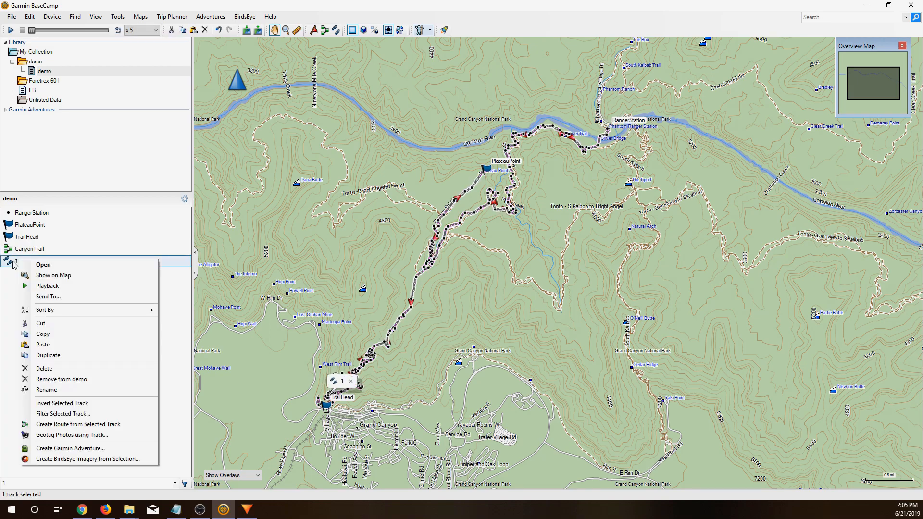
{"action": "left_click", "coordinate": [46, 390]}
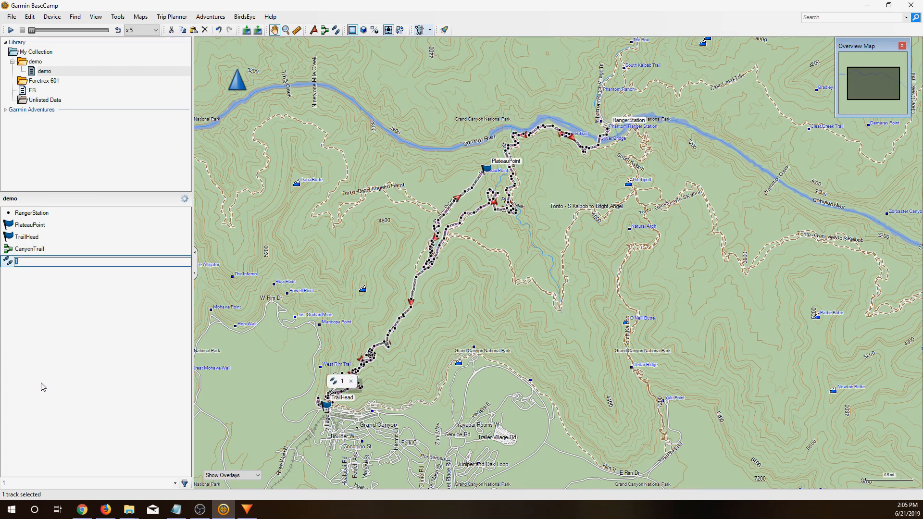
{"action": "type", "text": "CanyonTrail"}
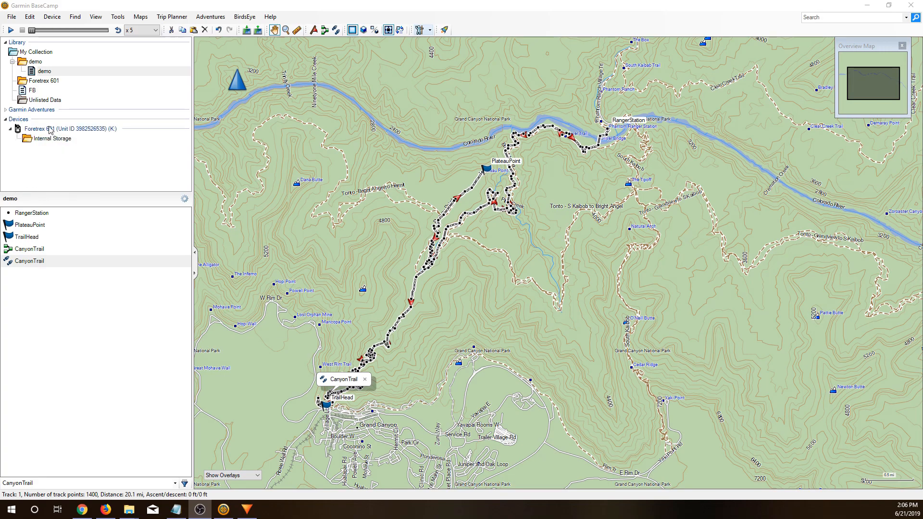
Step: Browse the Foretrex 601 internal storage and copy the demo items onto it
{"action": "left_click", "coordinate": [52, 138]}
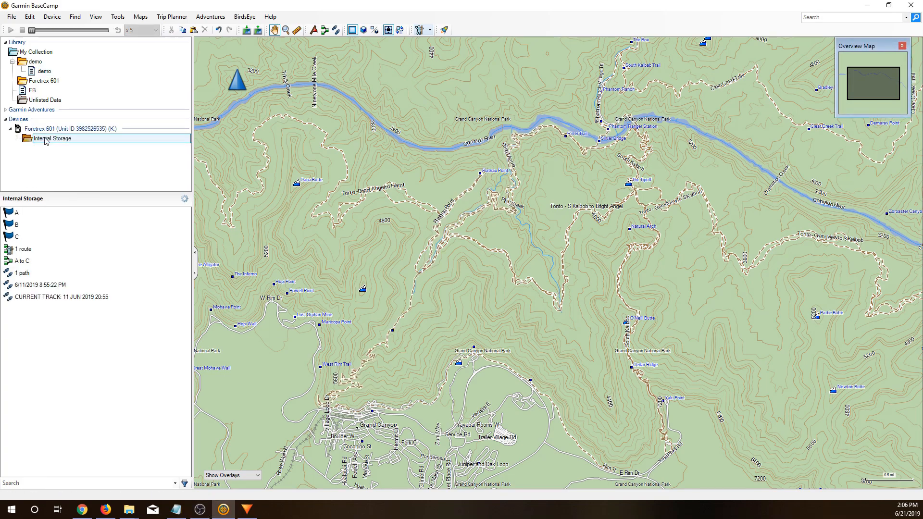
{"action": "mouse_move", "coordinate": [32, 174]}
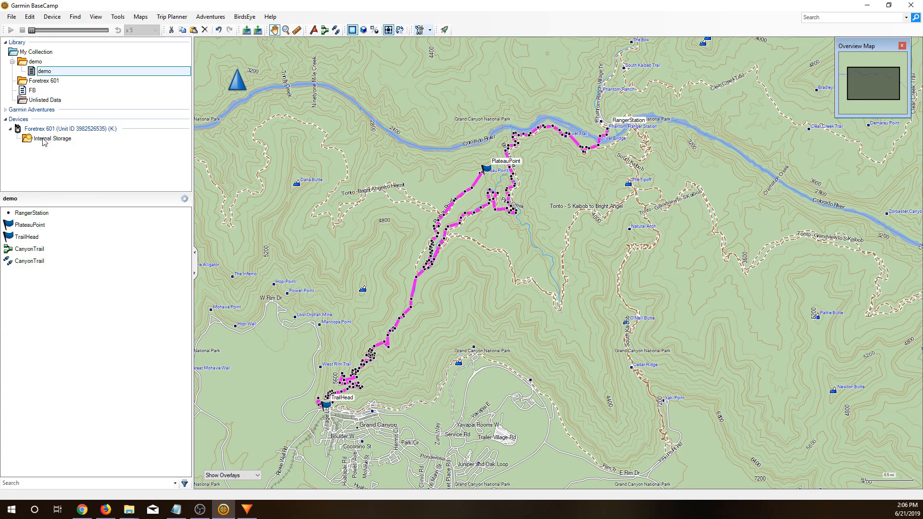
{"action": "left_click", "coordinate": [52, 138]}
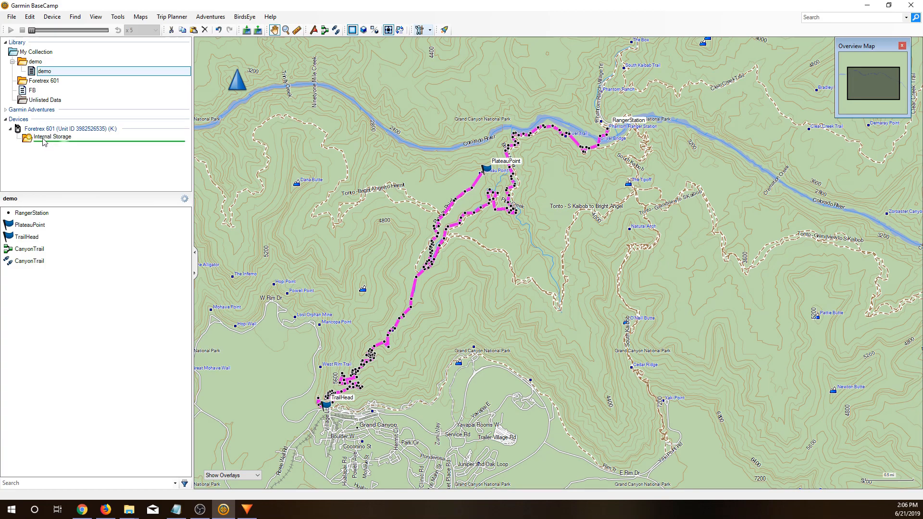